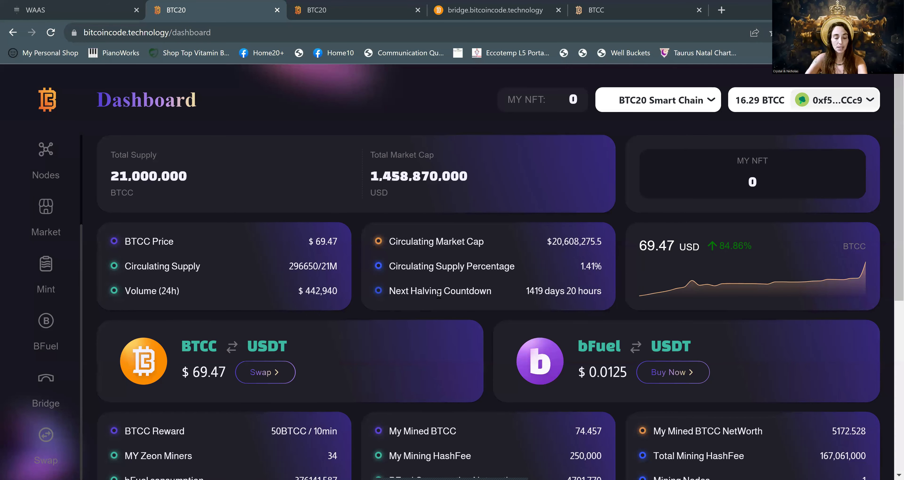
mouse_move(180, 382)
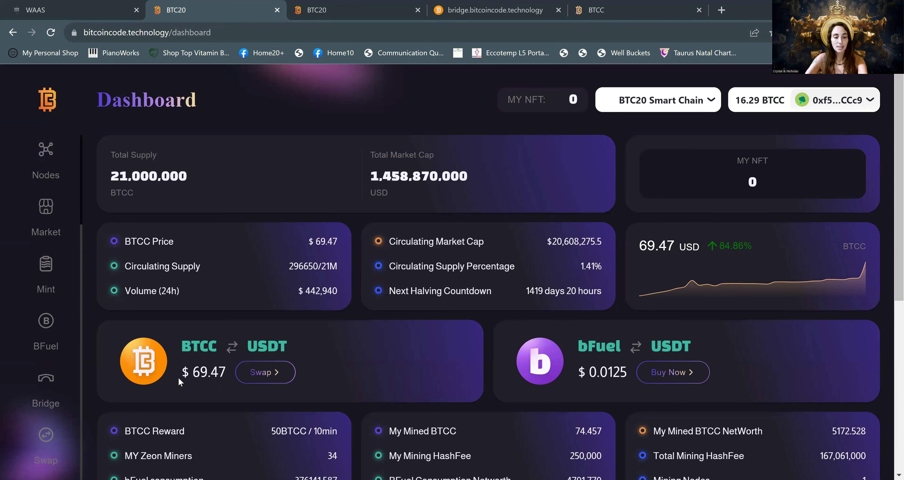
mouse_move(179, 364)
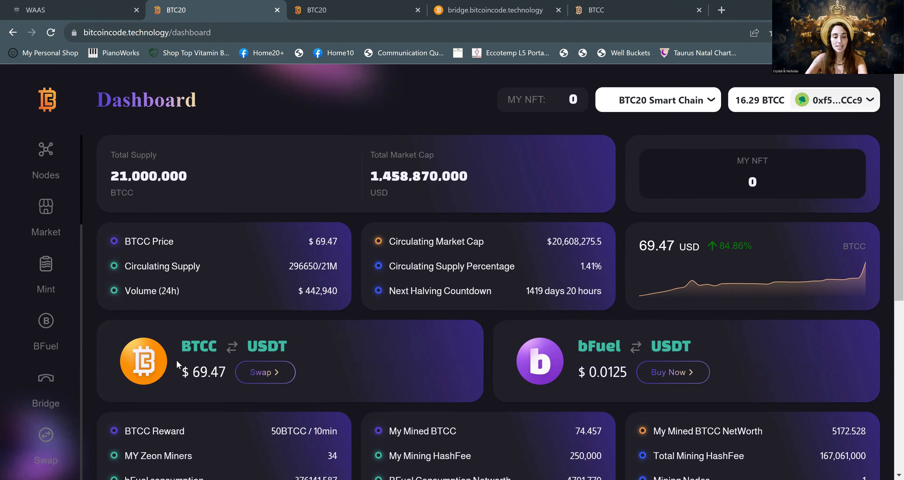
mouse_move(237, 398)
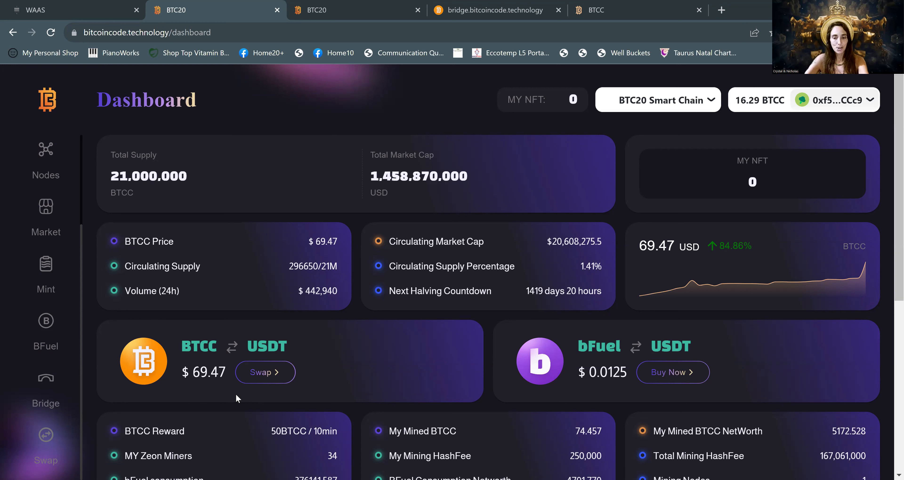
mouse_move(450, 269)
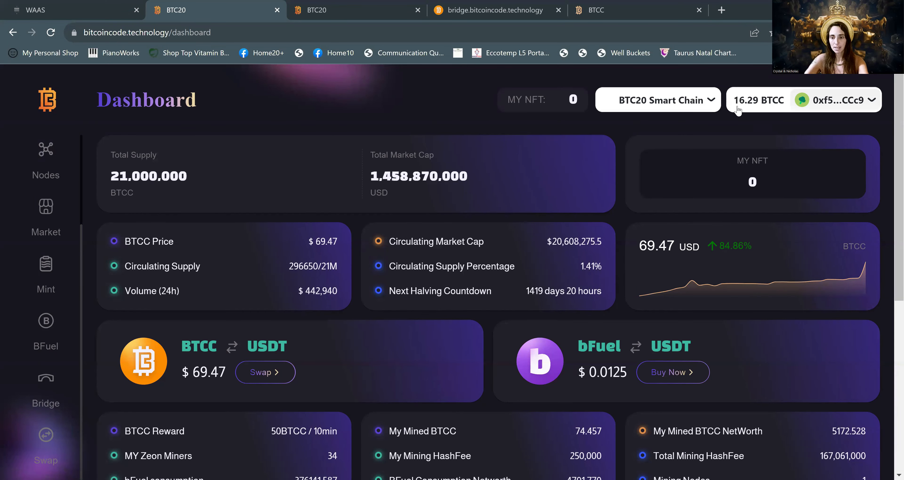
mouse_move(770, 110)
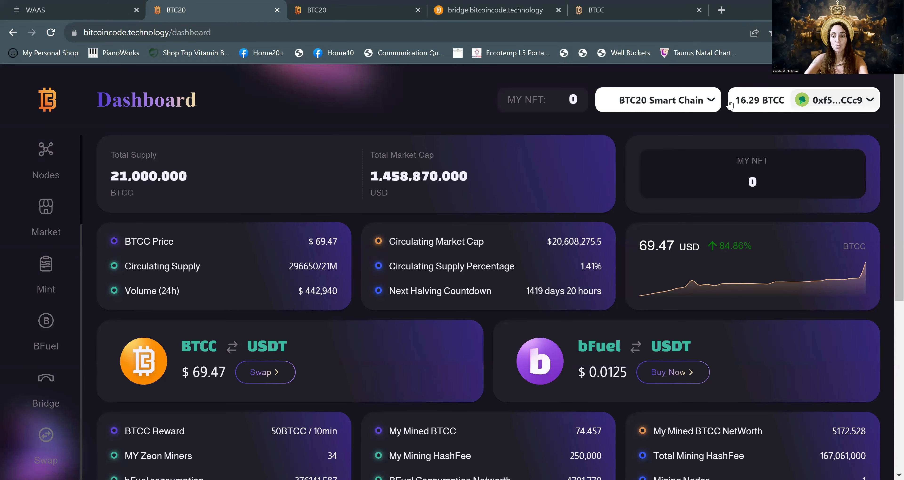
mouse_move(755, 111)
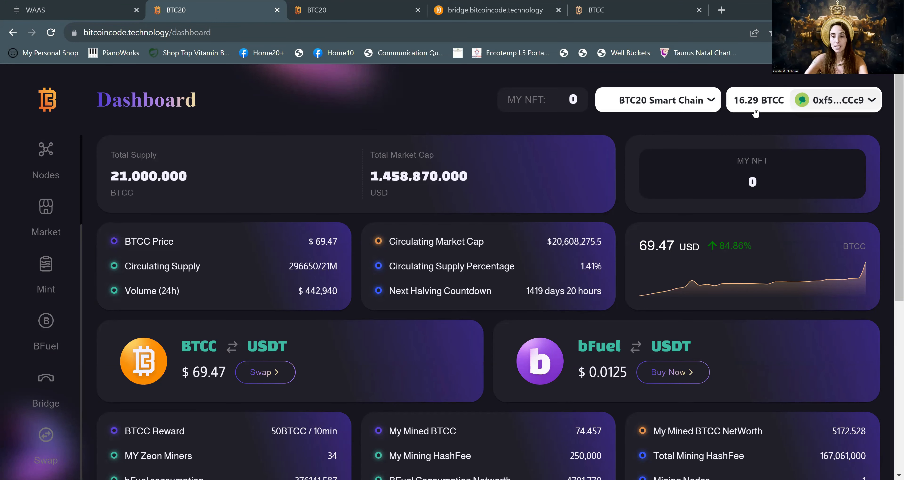
mouse_move(736, 110)
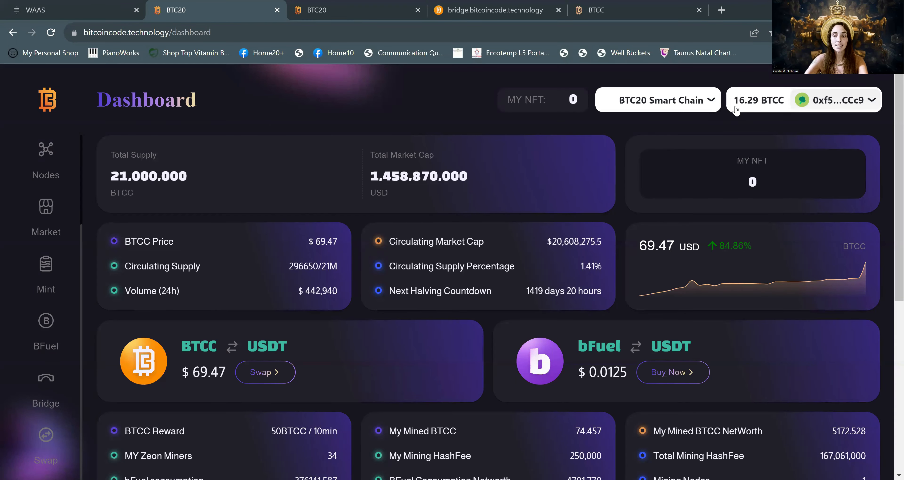
mouse_move(765, 111)
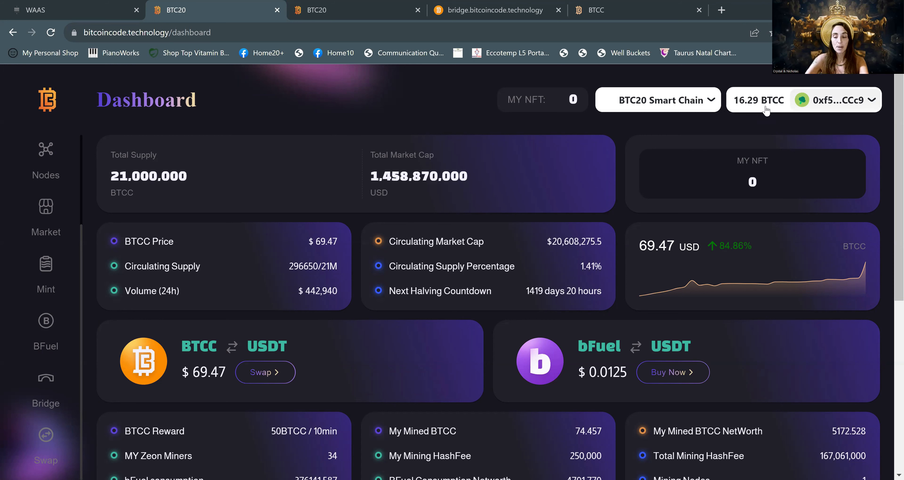
mouse_move(202, 318)
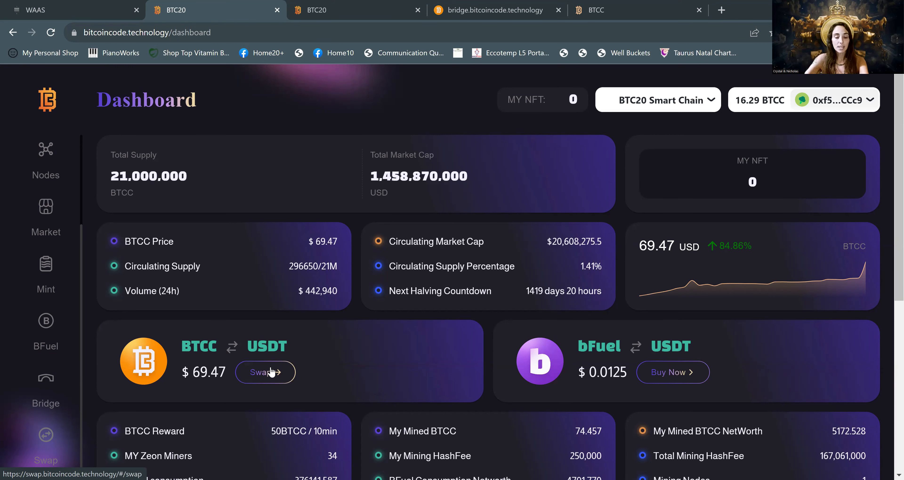
Step: Start a swap of 7.5 BTCC and choose USDT as the token to receive
left_click(264, 372)
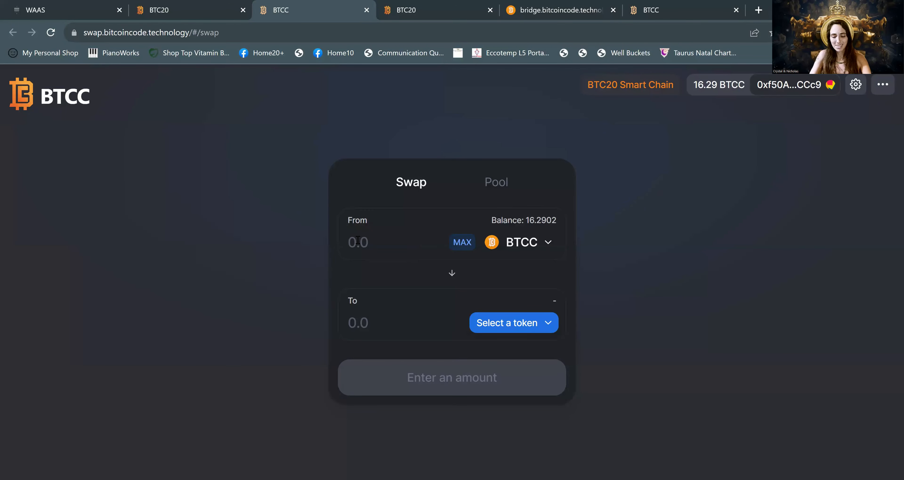
type("7.5")
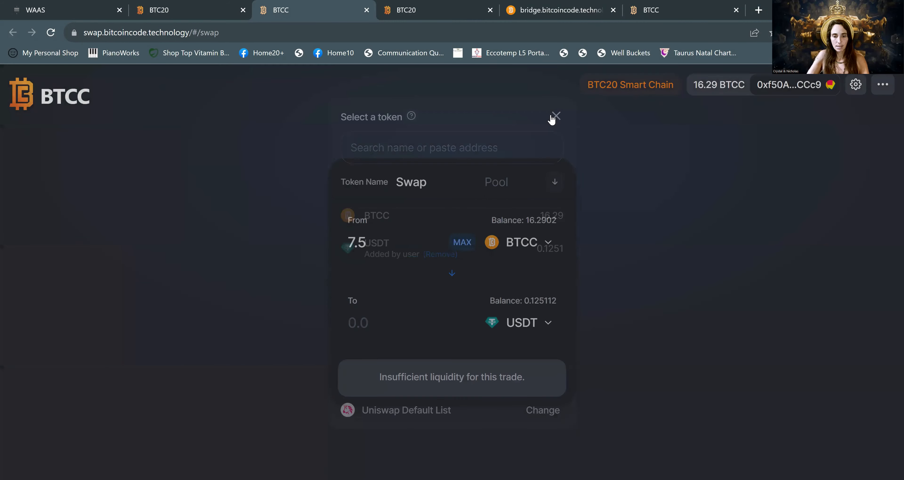
left_click(554, 117)
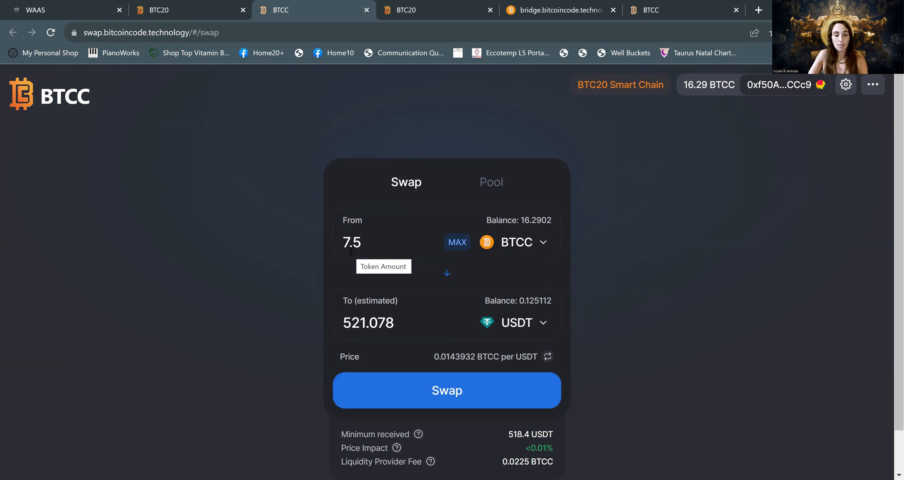
mouse_move(331, 316)
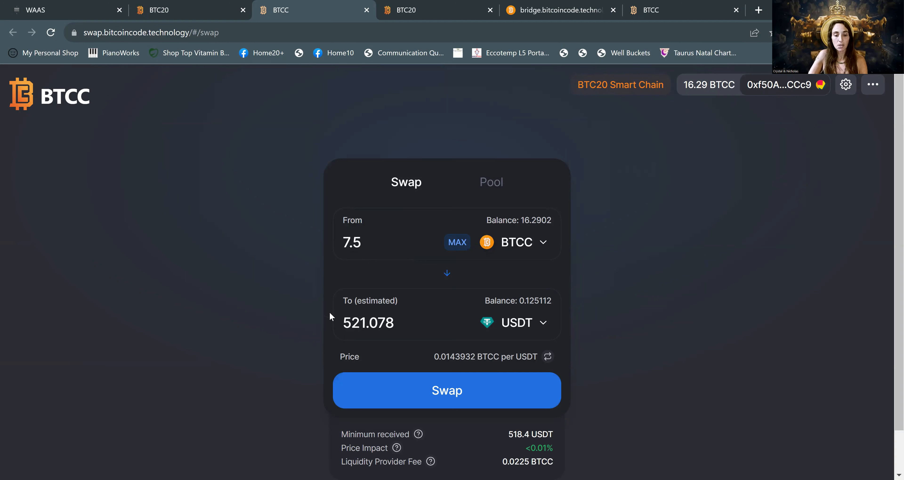
mouse_move(446, 395)
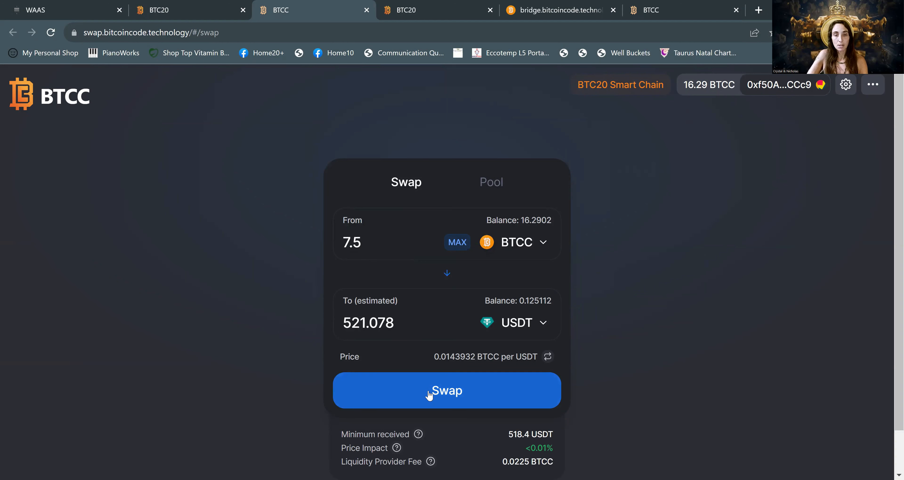
Step: Confirm the 7.5 BTCC to USDT swap and view wallet balances of 8.7902 BTCC and 521.2 USDT
left_click(446, 390)
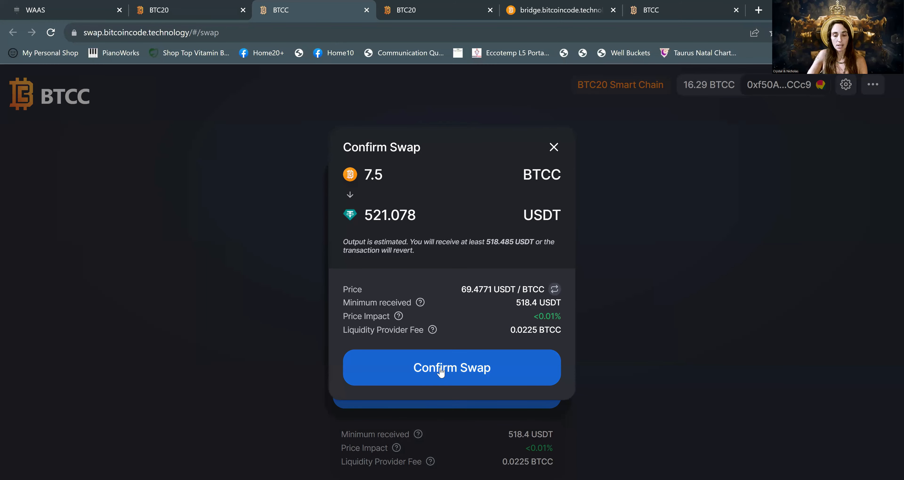
left_click(451, 367)
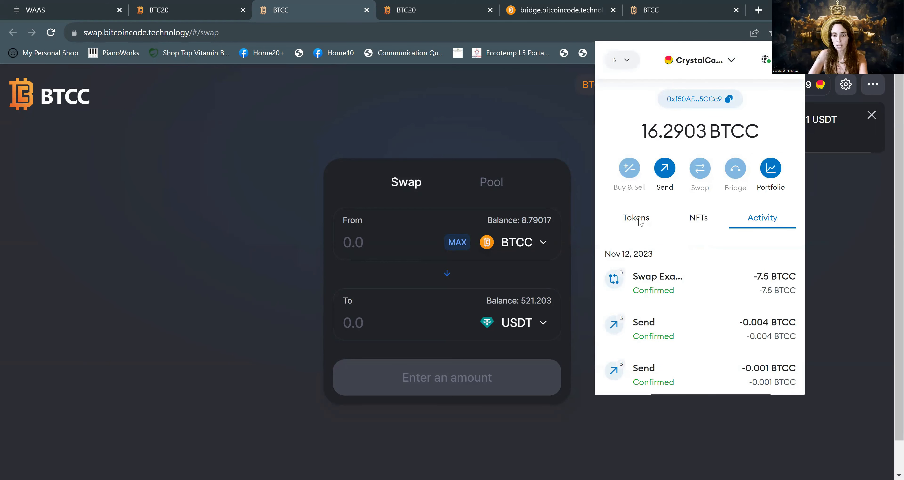
left_click(635, 218)
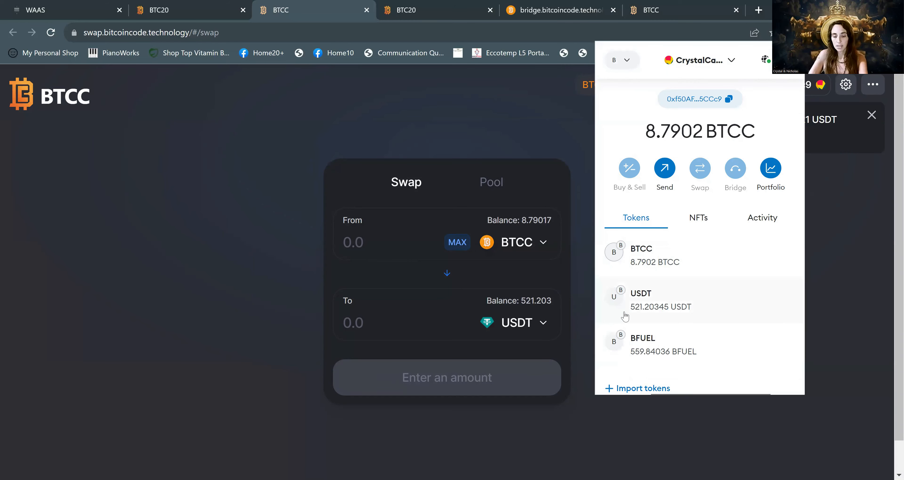
mouse_move(401, 271)
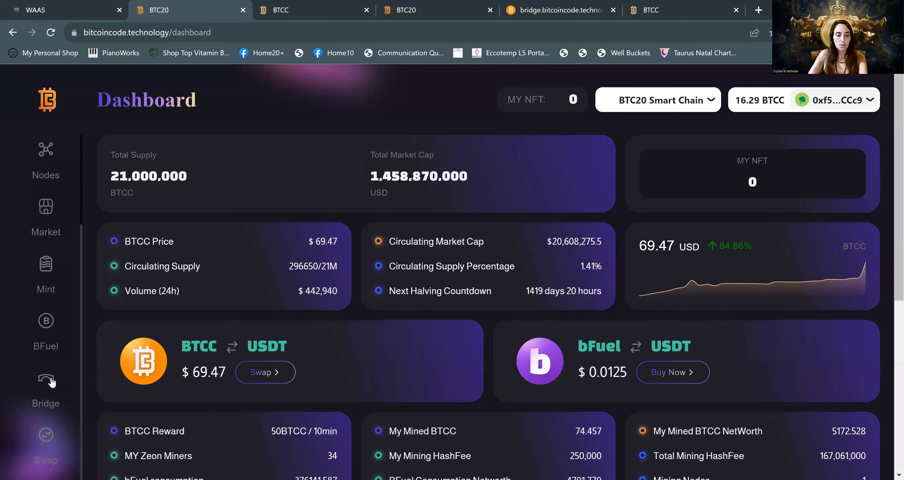
Step: Go to the Bridge and reverse its direction to send USDT from BTC20 to TRON
left_click(45, 389)
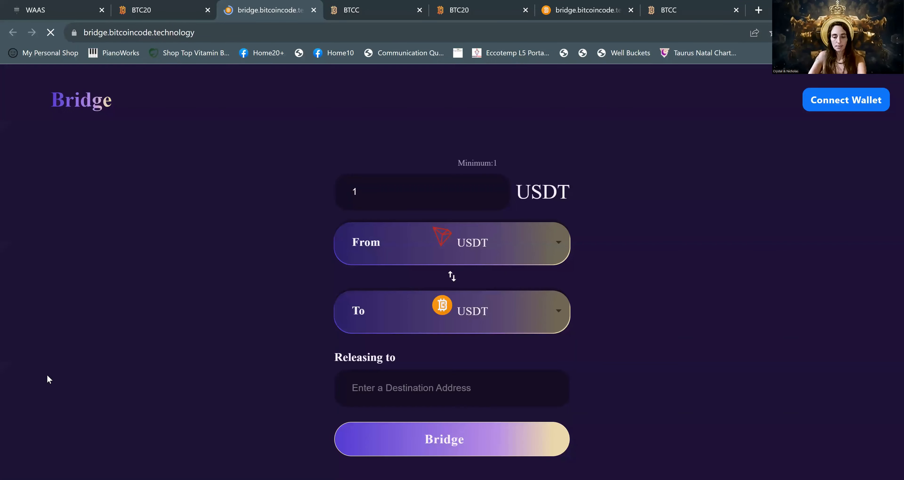
left_click(845, 100)
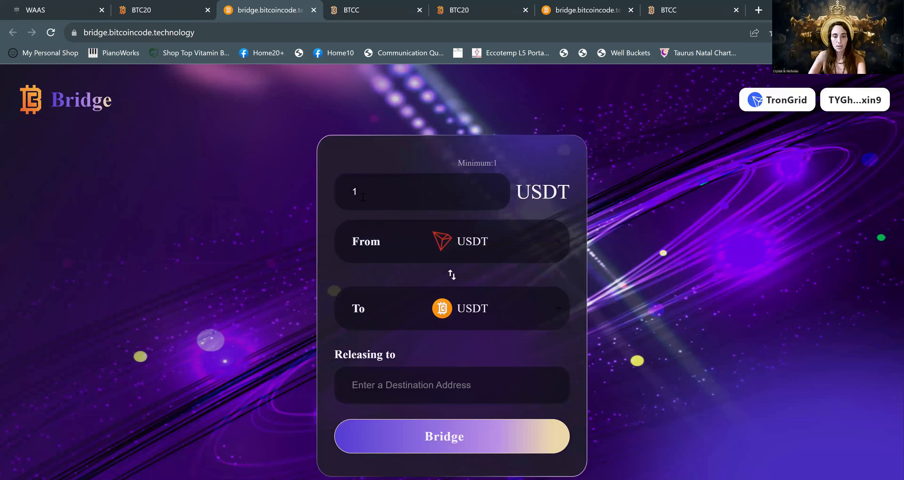
type("5")
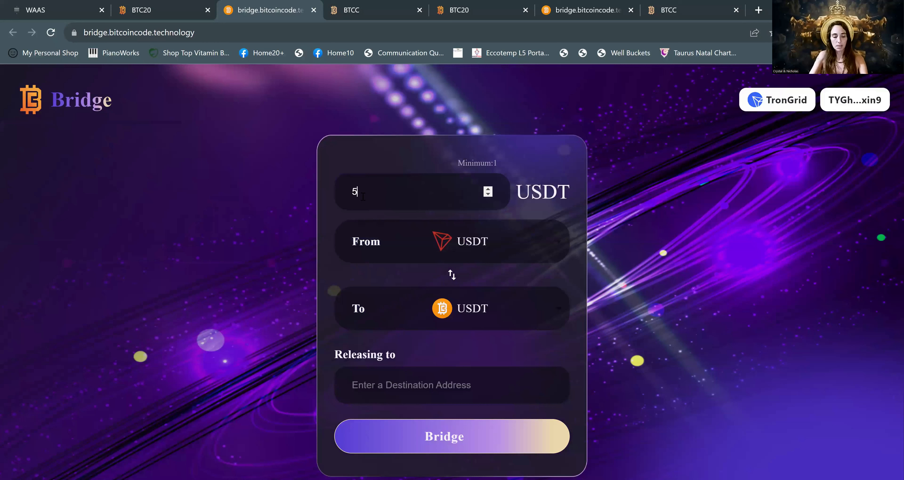
type("21")
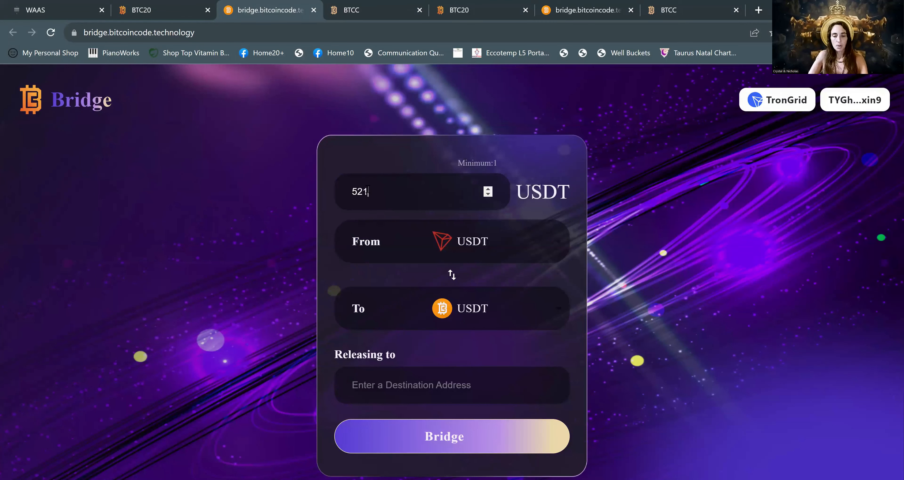
mouse_move(453, 237)
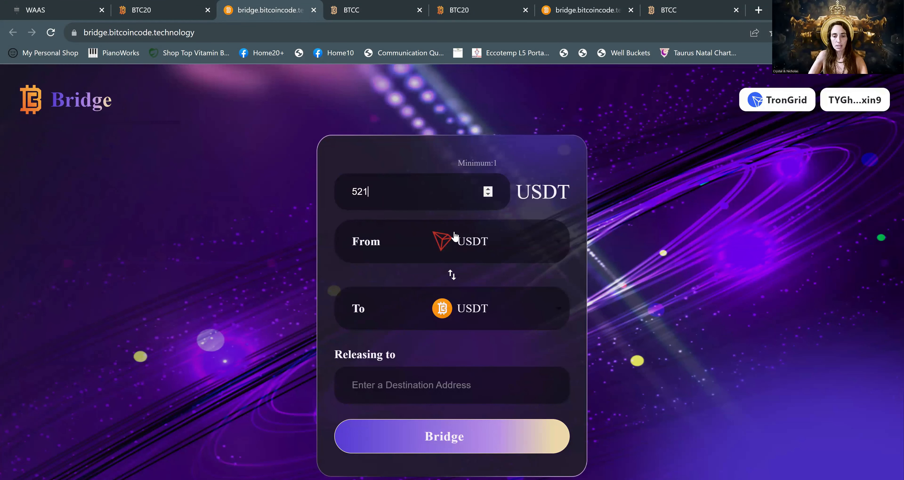
mouse_move(454, 242)
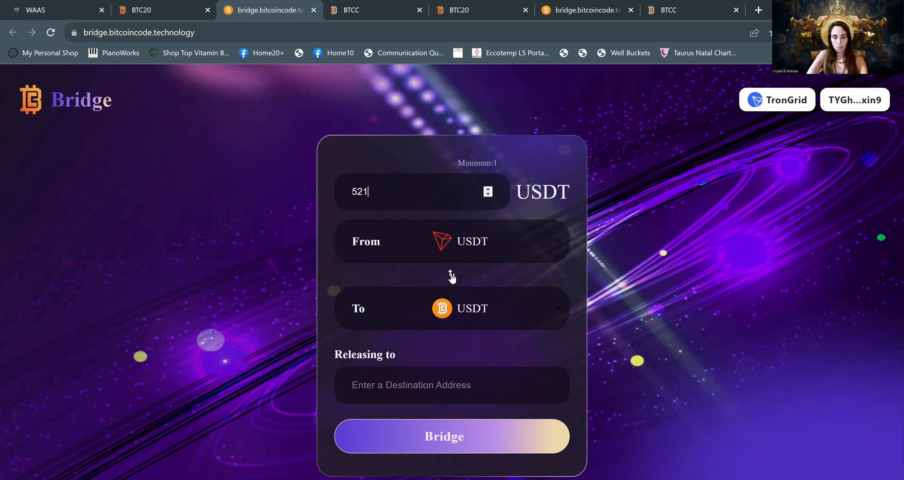
left_click(452, 275)
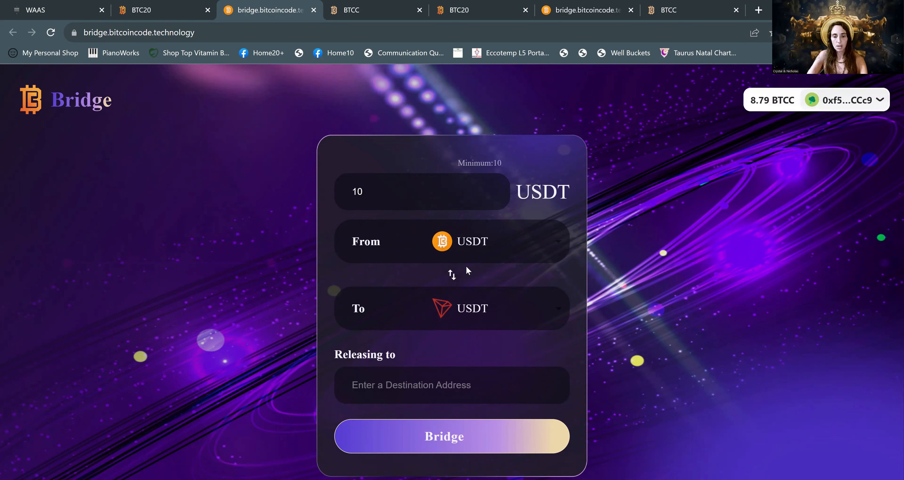
mouse_move(449, 263)
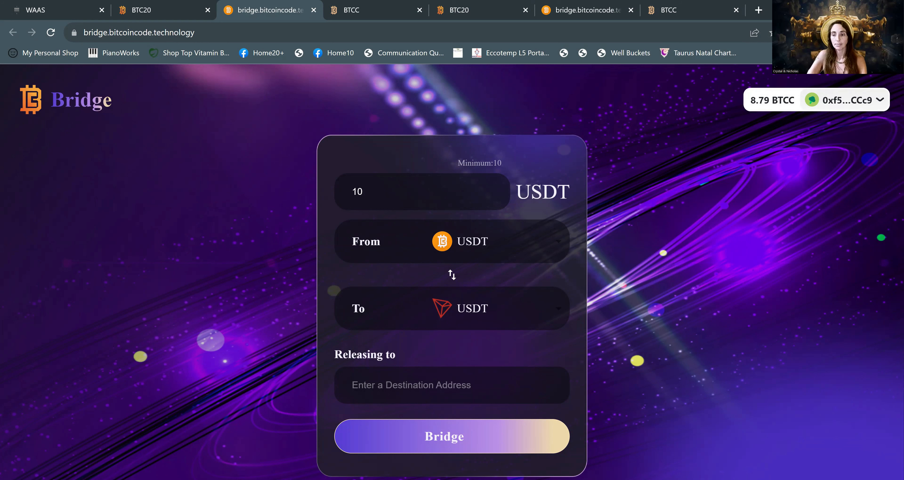
Step: Paste the TRON wallet address into the 'Releasing to' field and dismiss the TronLink popup
left_click(837, 100)
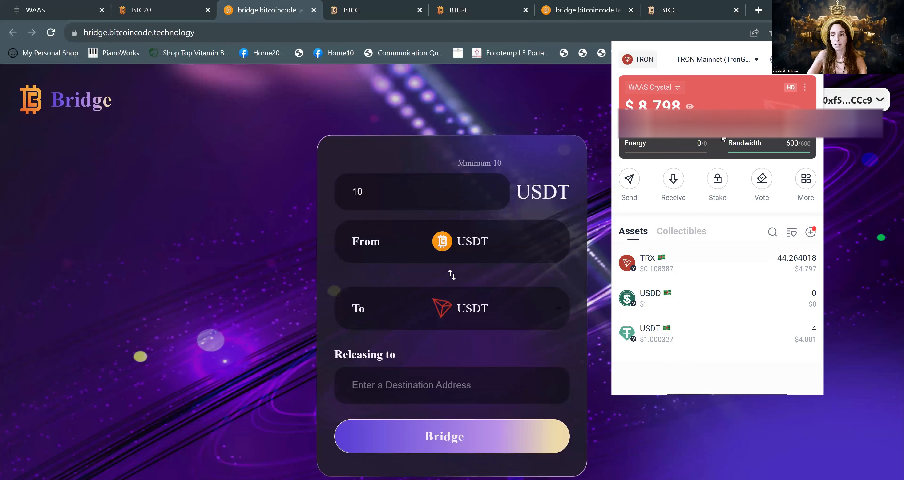
mouse_move(629, 102)
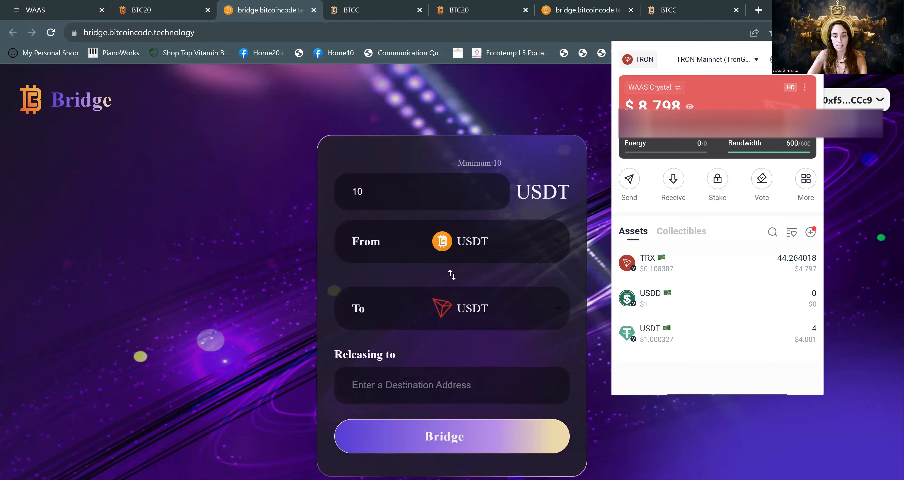
right_click(403, 385)
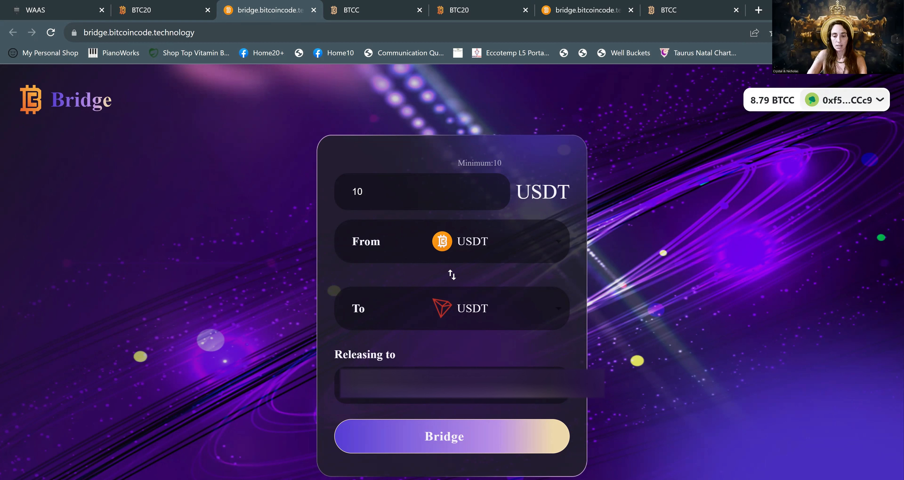
mouse_move(652, 282)
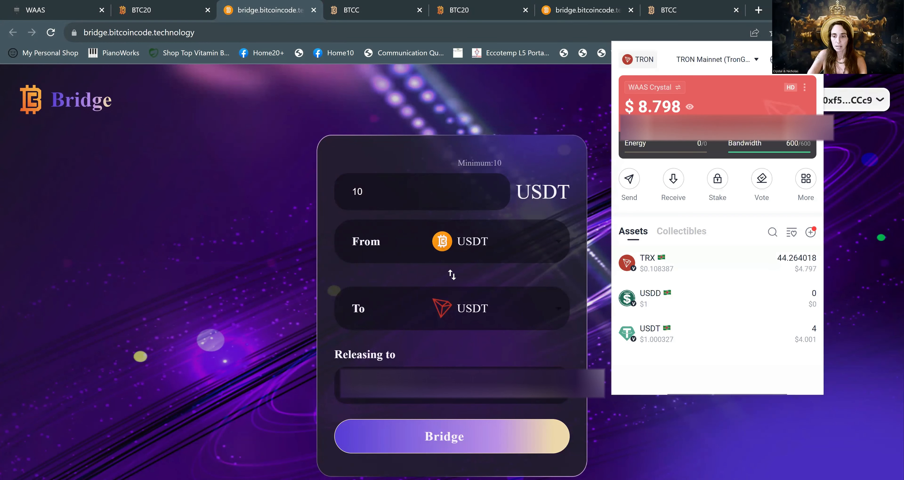
left_click(689, 108)
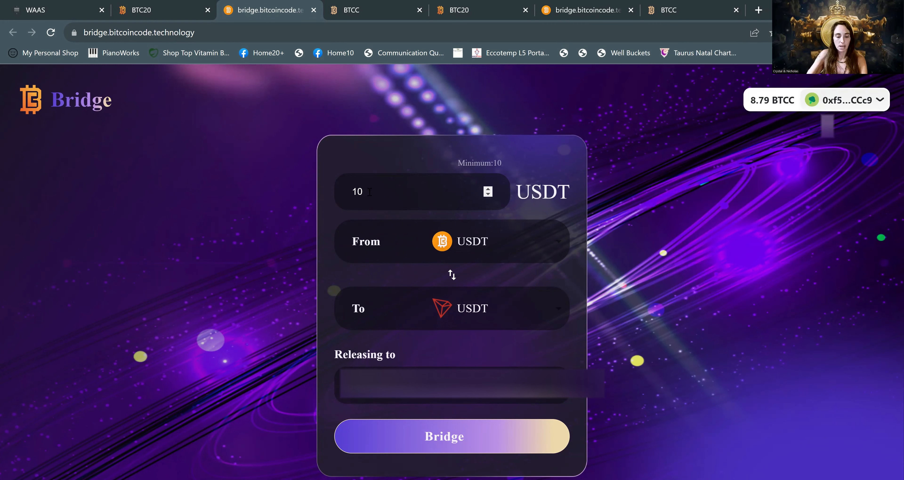
Step: Raise the bridge amount to 521 USDT, check the TronLink balance, then switch to the WAAS tab
type("521")
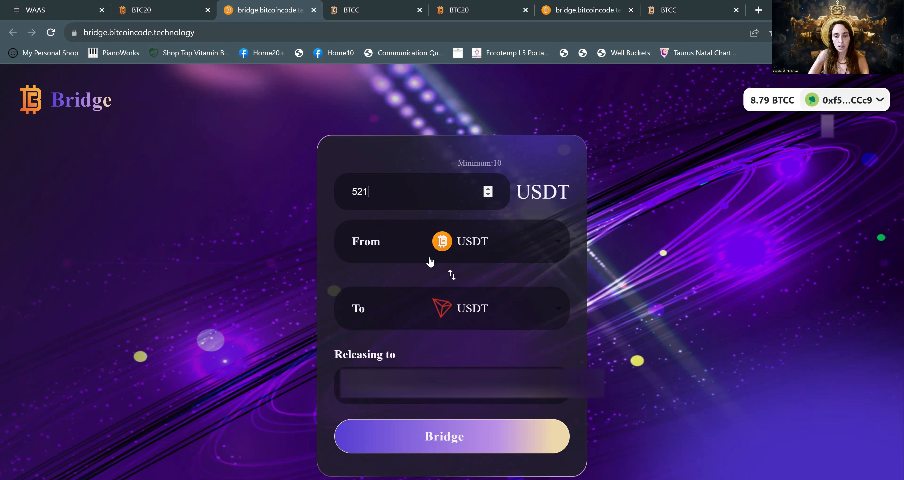
mouse_move(385, 225)
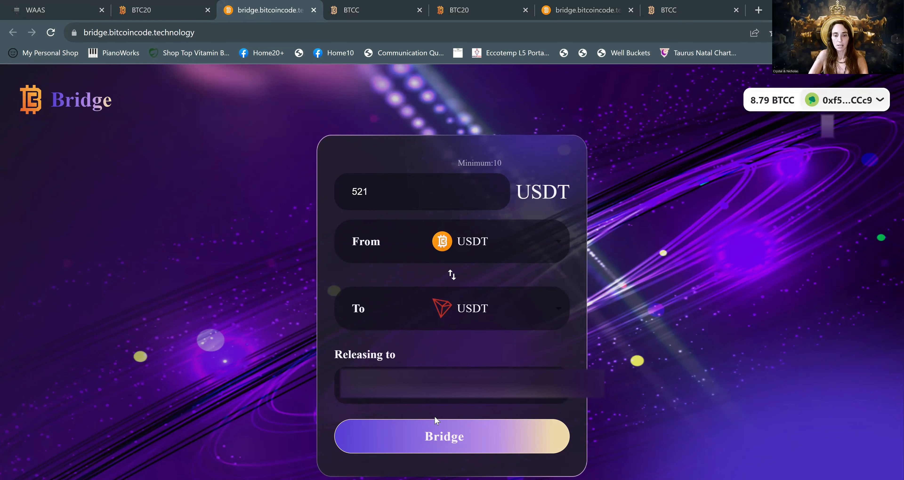
mouse_move(666, 354)
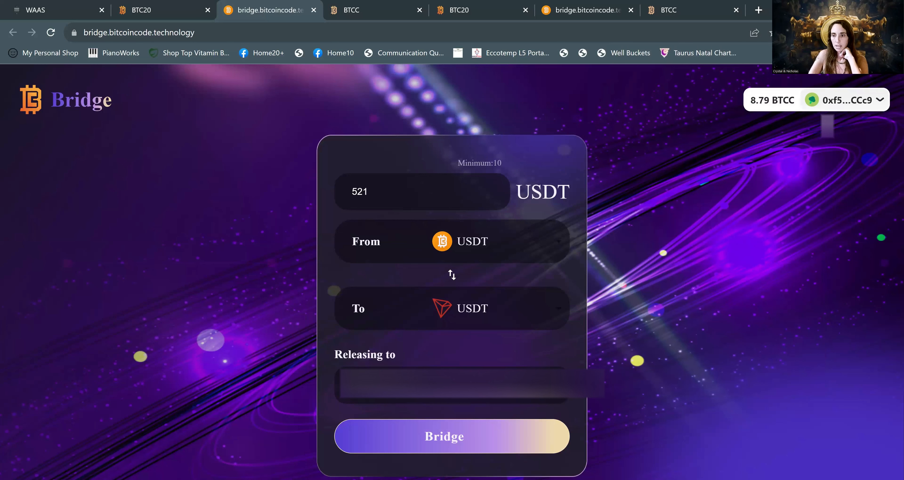
left_click(842, 100)
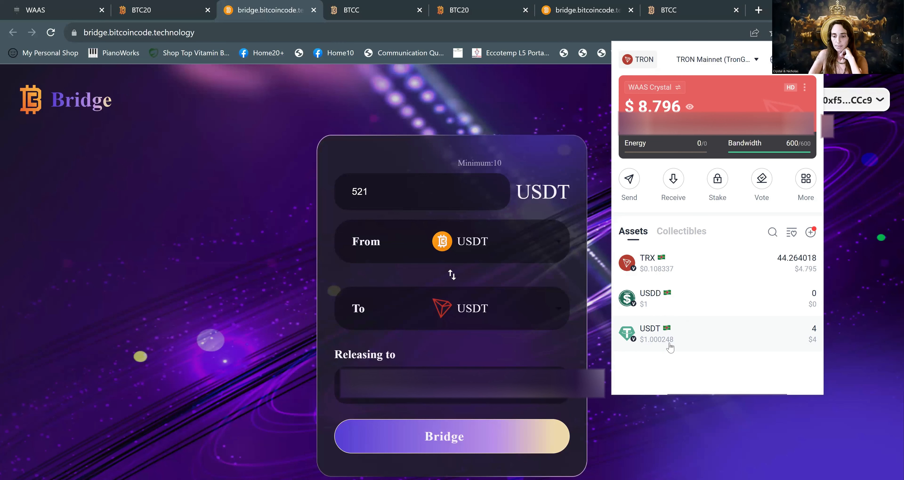
mouse_move(672, 347)
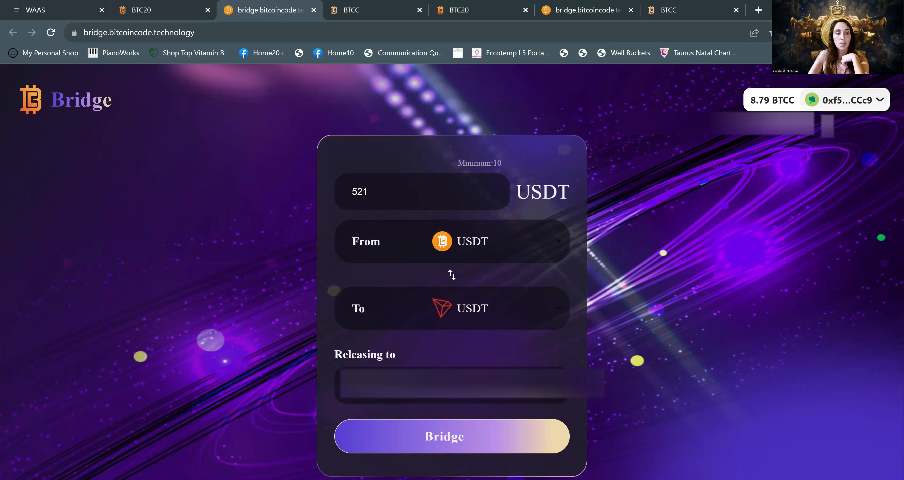
mouse_move(156, 152)
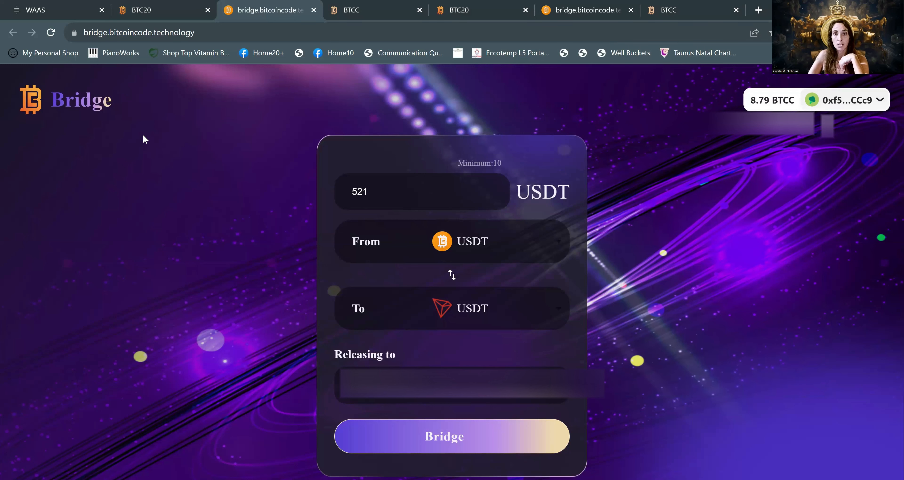
mouse_move(97, 80)
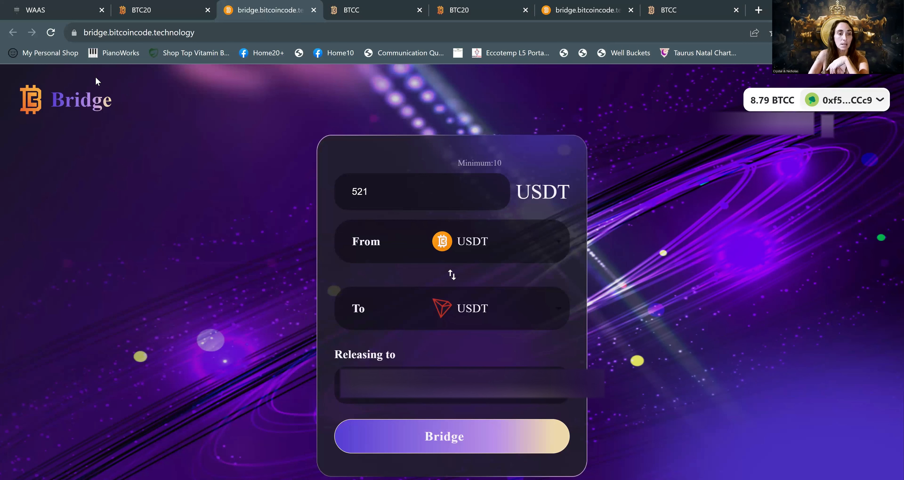
left_click(52, 10)
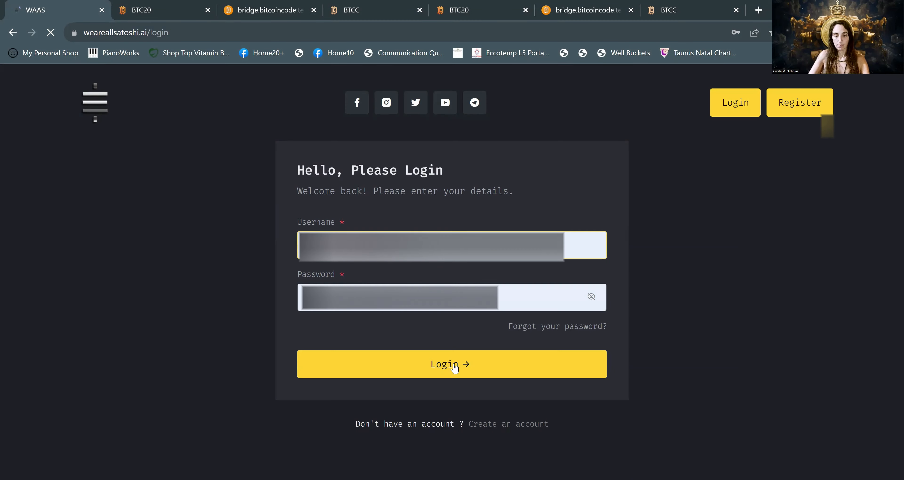
Step: Log in to WAAS, go to Assets and copy the TRC20 Deposit Wallet USDT address
left_click(452, 364)
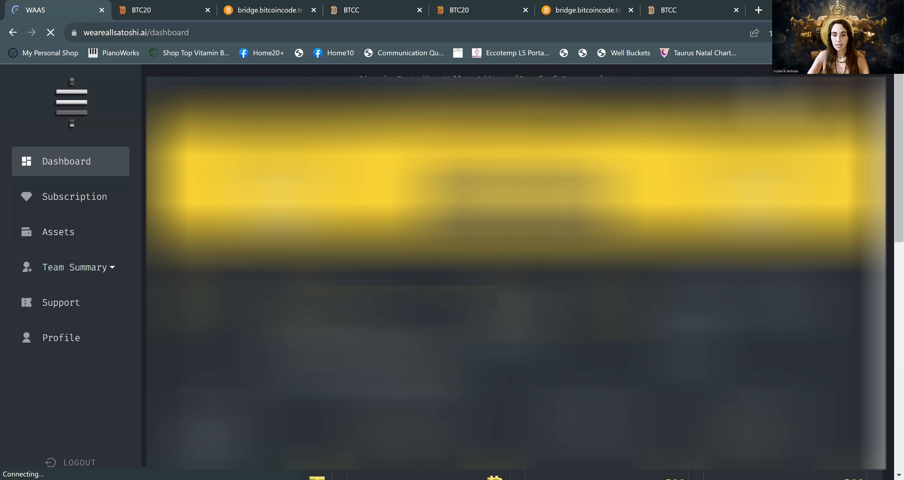
left_click(58, 231)
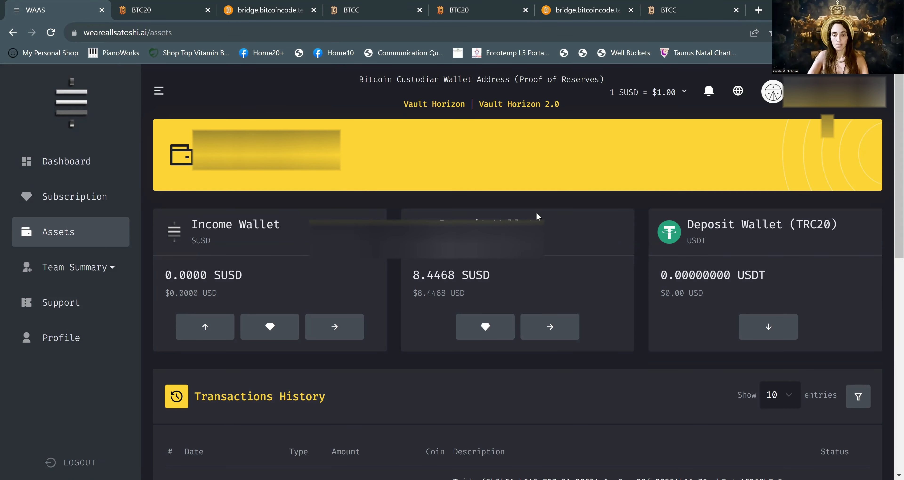
mouse_move(845, 225)
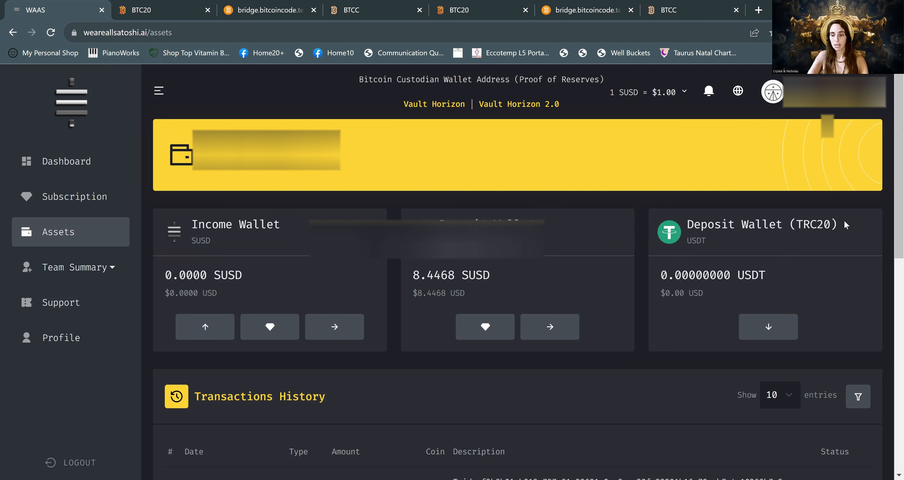
mouse_move(767, 327)
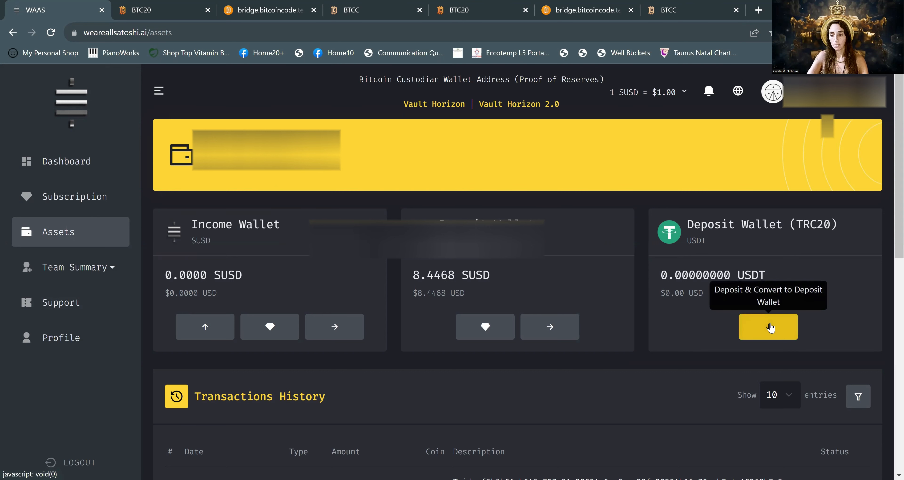
mouse_move(767, 327)
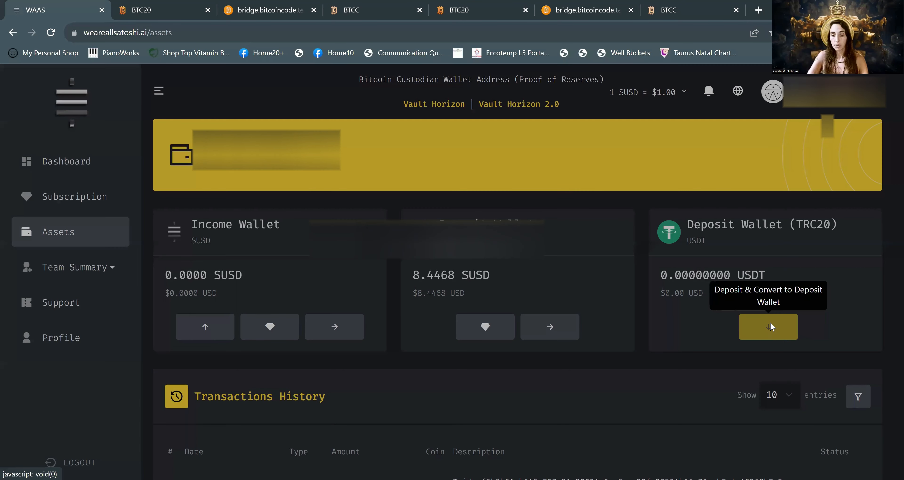
left_click(768, 327)
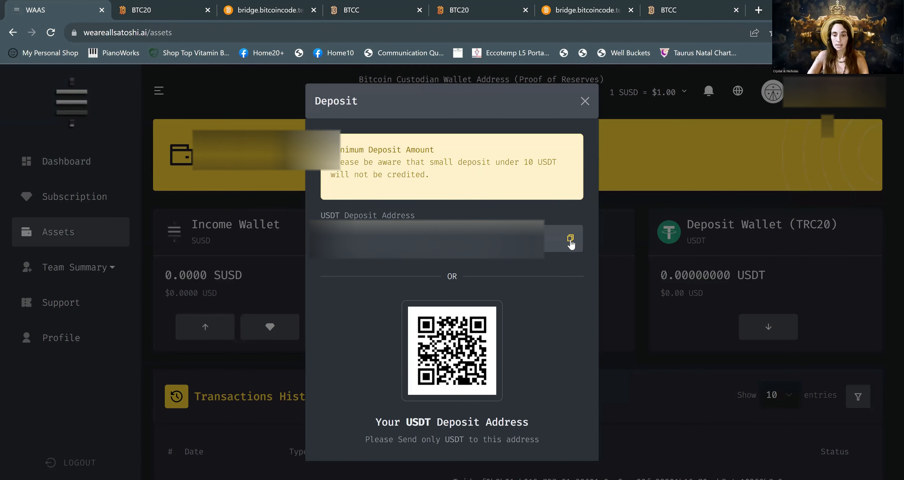
left_click(570, 239)
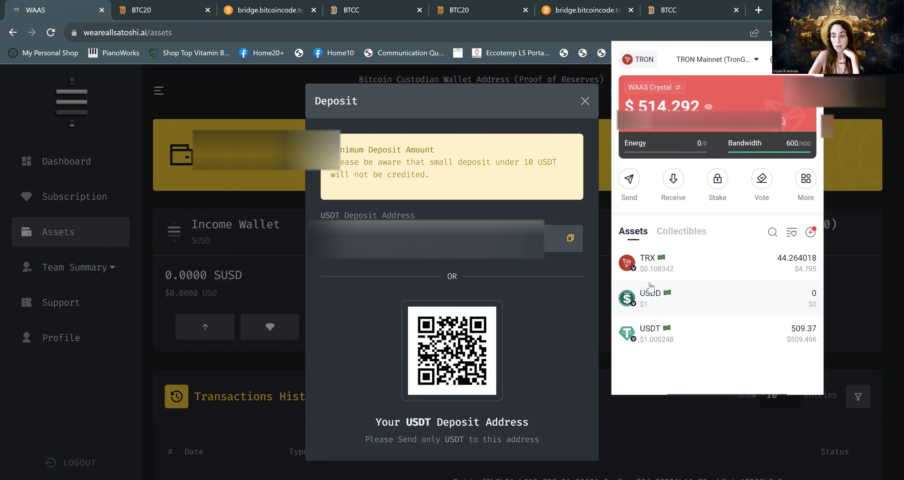
mouse_move(701, 329)
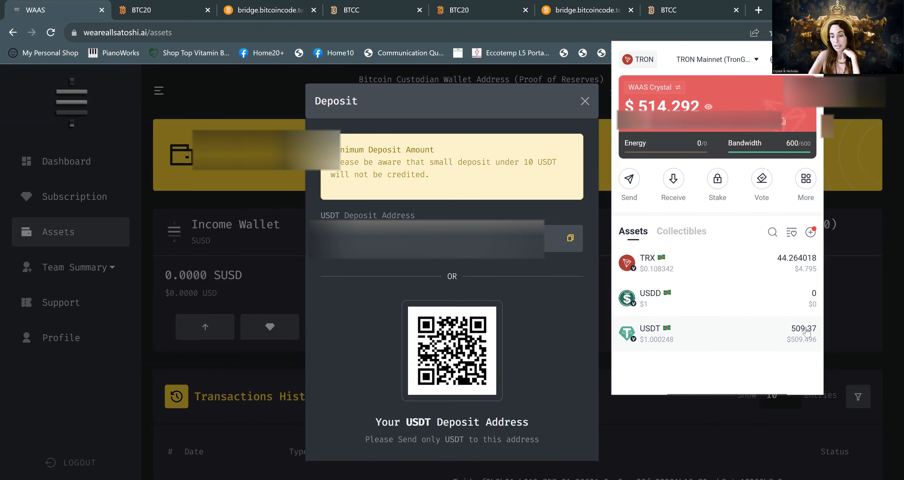
mouse_move(658, 349)
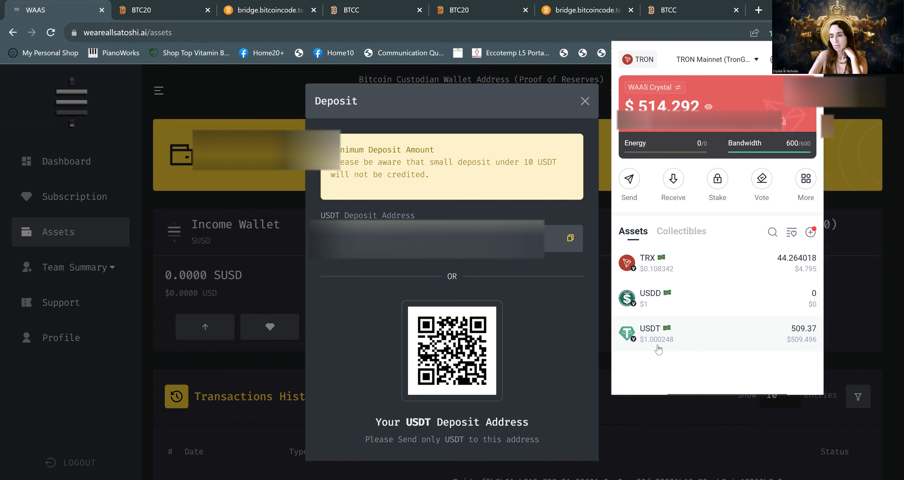
Step: View the recent USDT transaction details from TronLink, opening a TRON transaction page
left_click(584, 101)
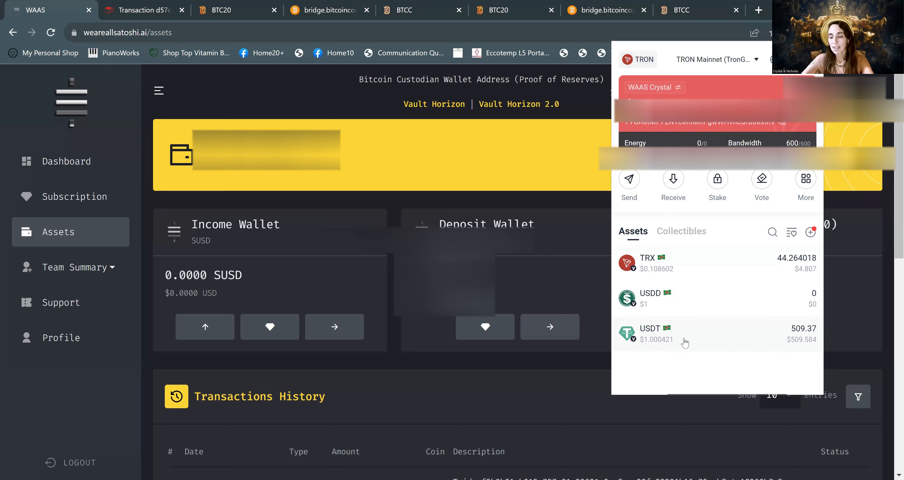
mouse_move(660, 343)
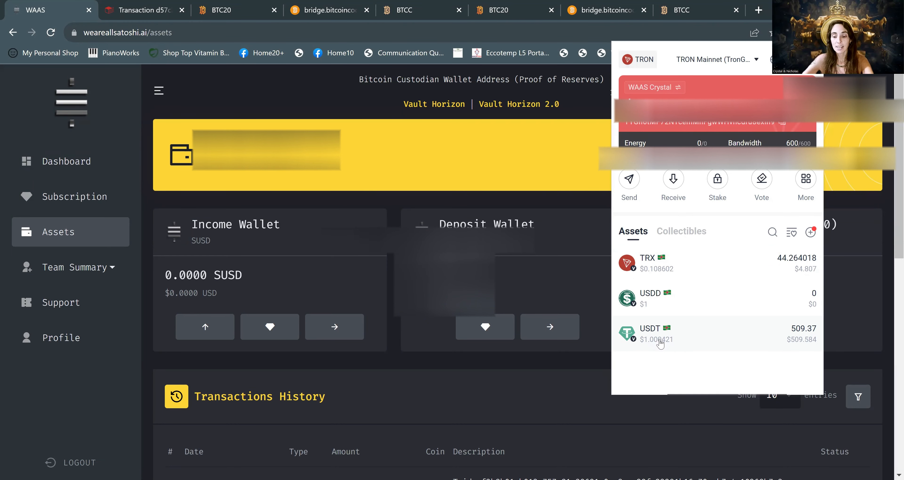
mouse_move(578, 293)
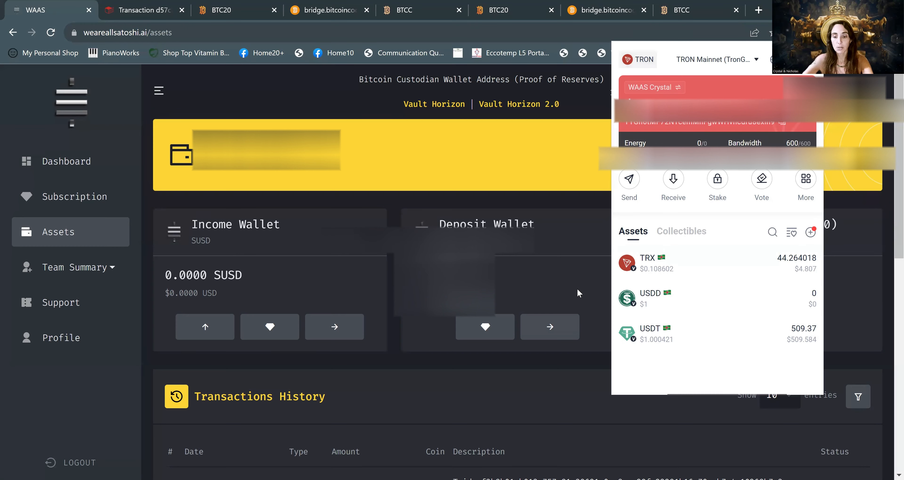
mouse_move(510, 202)
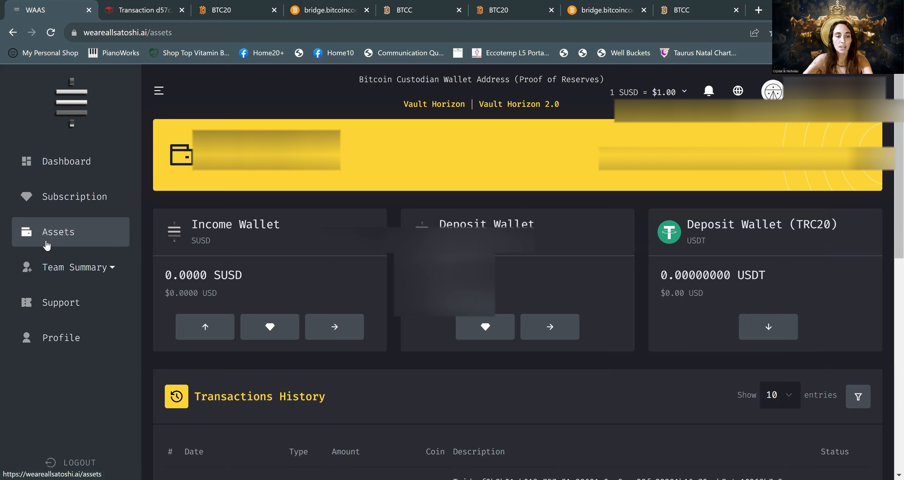
mouse_move(521, 268)
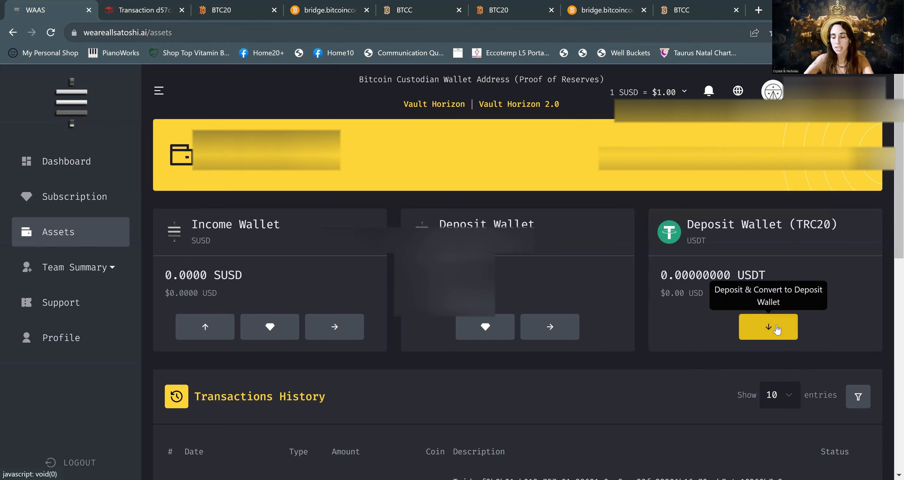
mouse_move(596, 262)
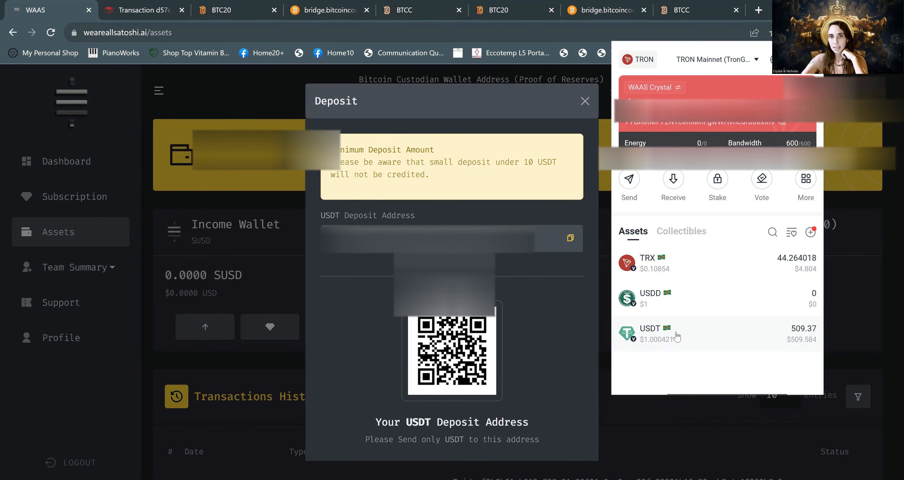
Step: Send the full 509.37 USDT (MAX) from TronLink to the WAAS receiving account, reaching the confirmation screen
left_click(649, 334)
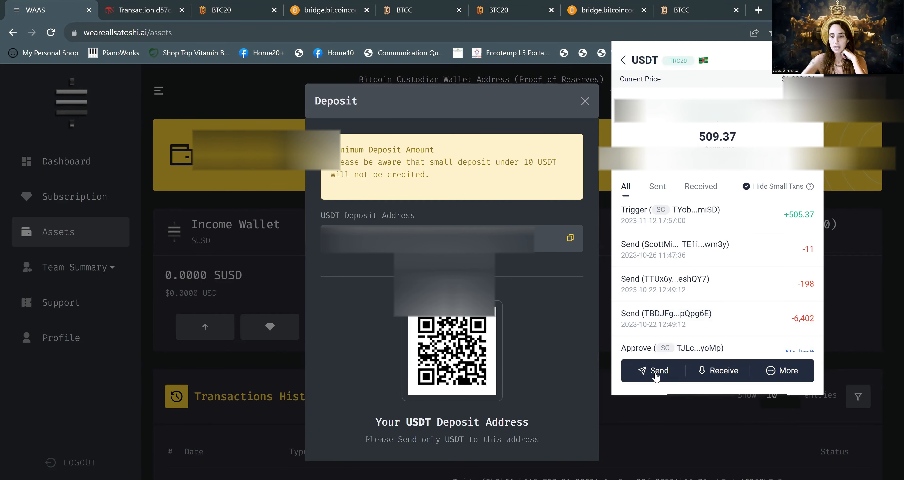
left_click(653, 370)
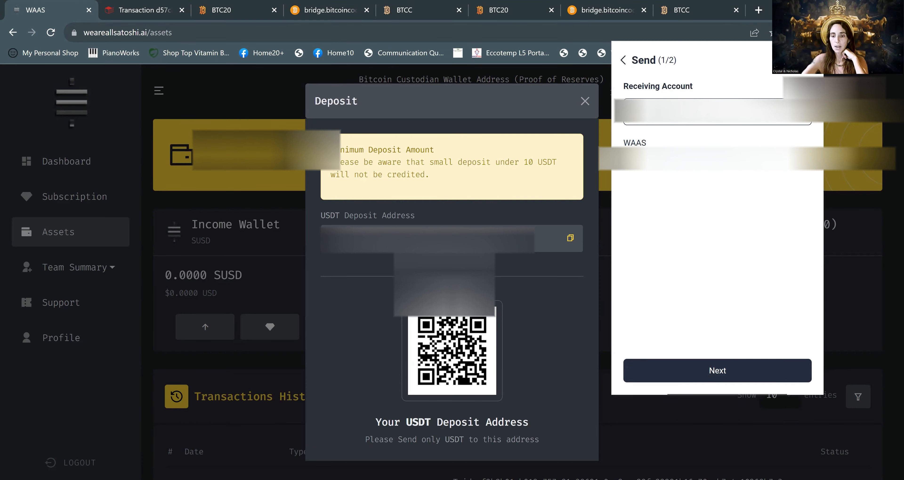
mouse_move(744, 129)
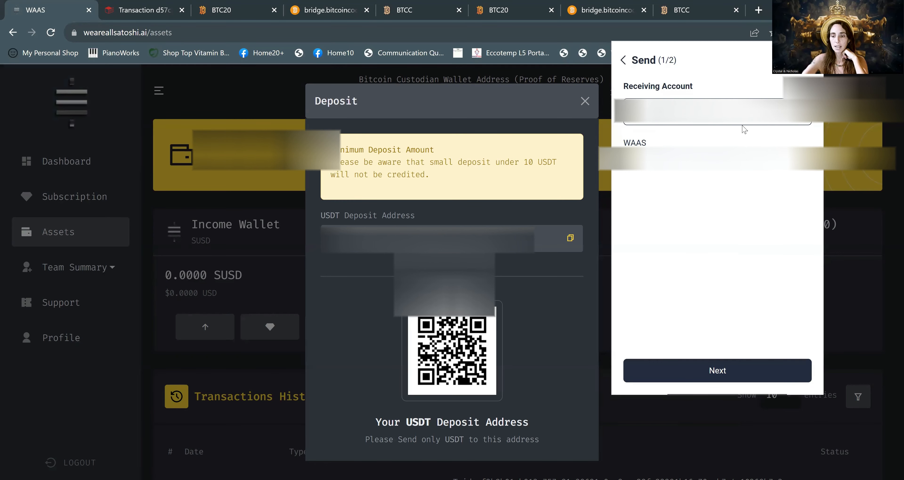
mouse_move(714, 172)
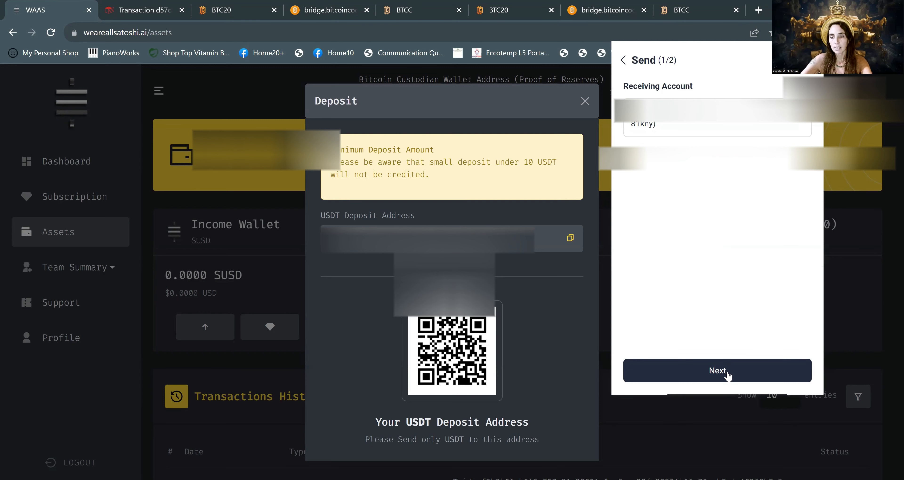
left_click(717, 370)
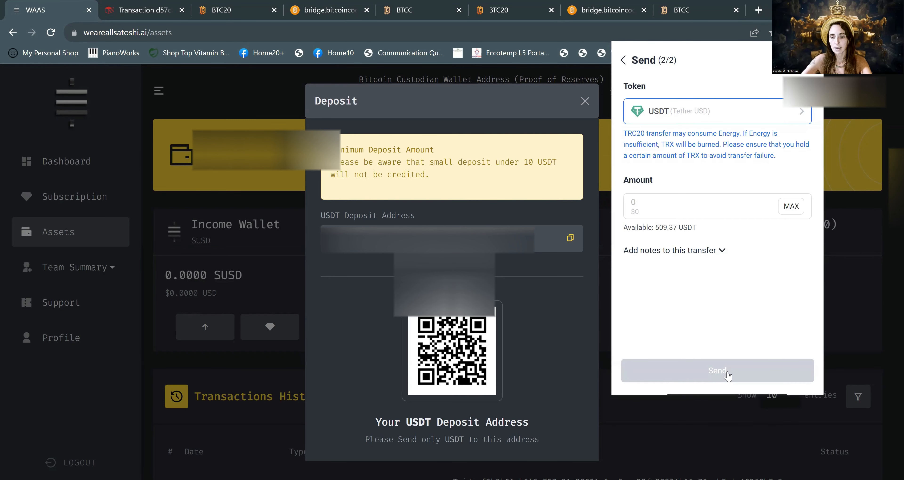
left_click(691, 206)
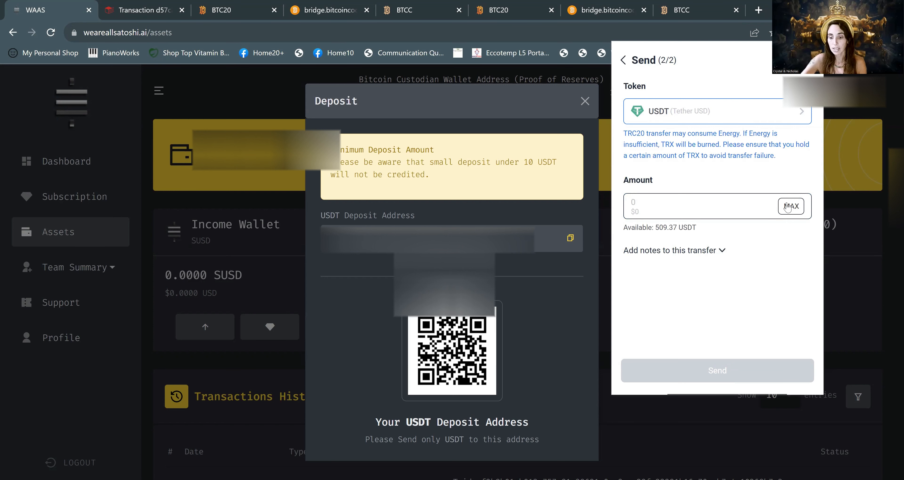
left_click(791, 206)
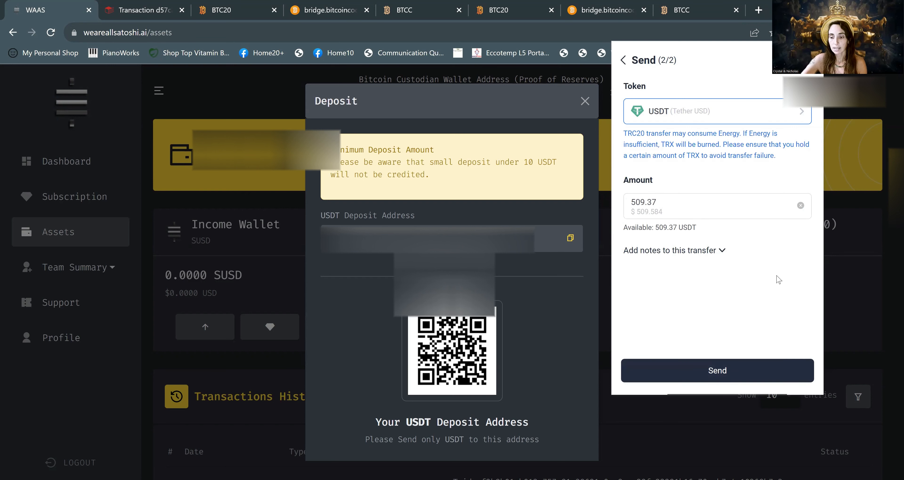
left_click(716, 371)
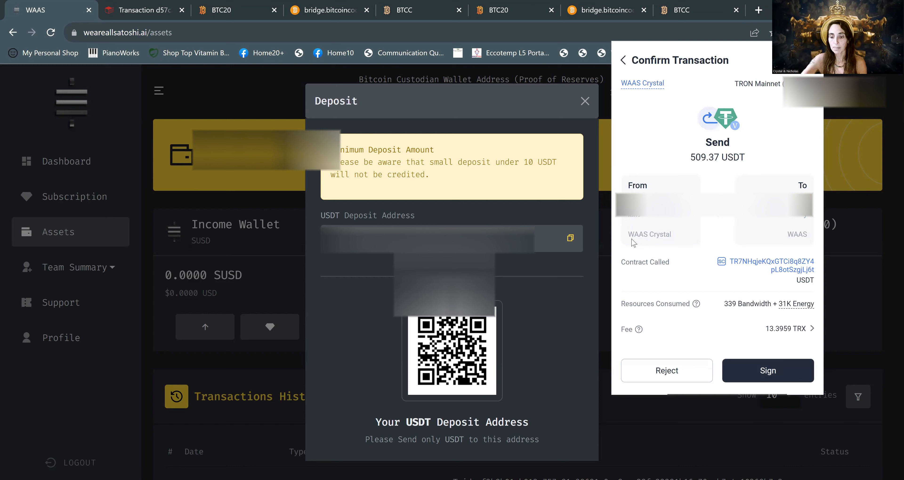
mouse_move(679, 242)
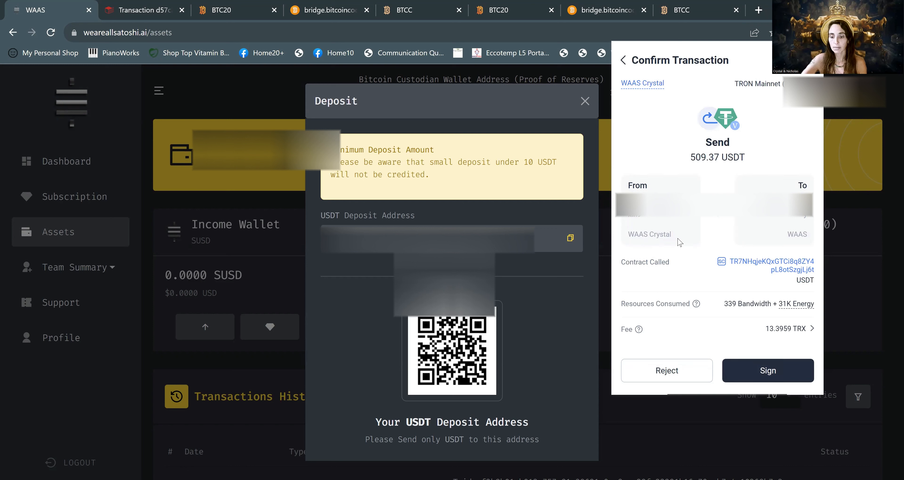
mouse_move(668, 241)
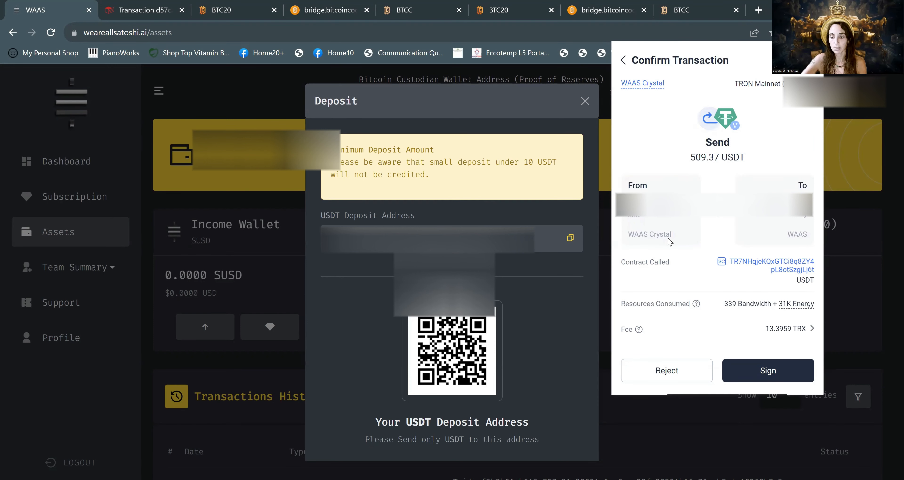
mouse_move(811, 242)
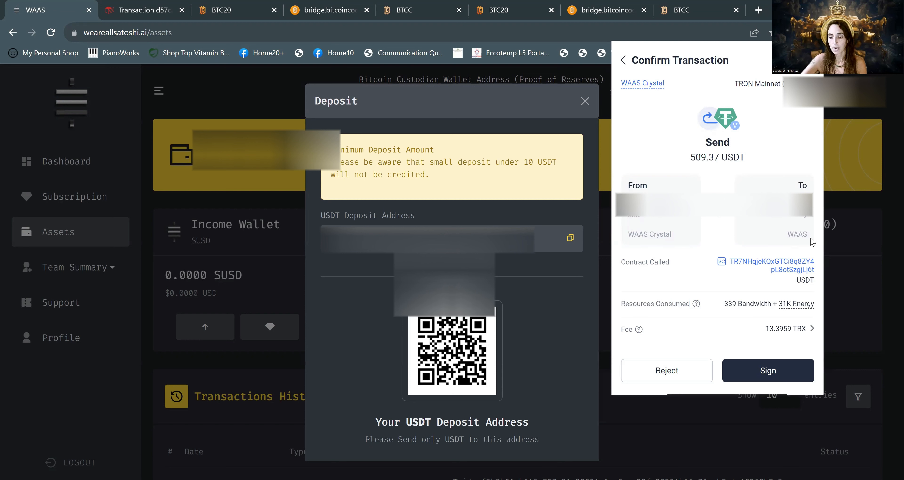
mouse_move(753, 337)
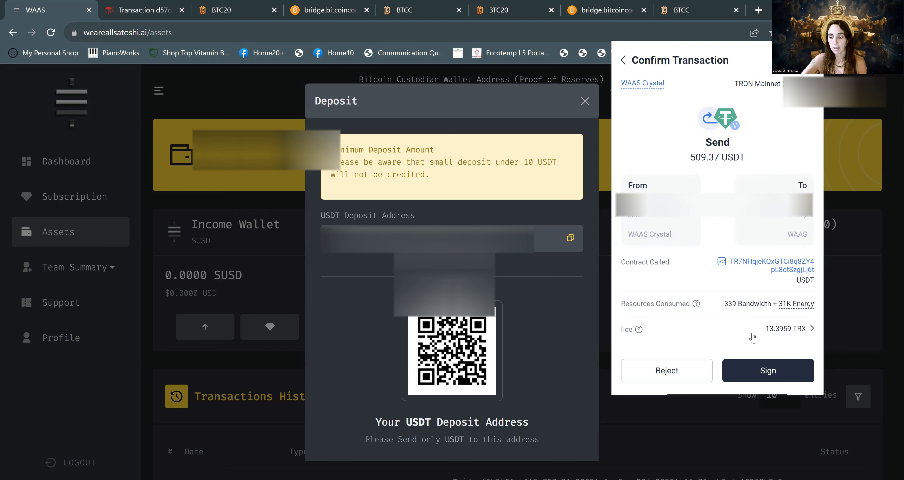
mouse_move(776, 343)
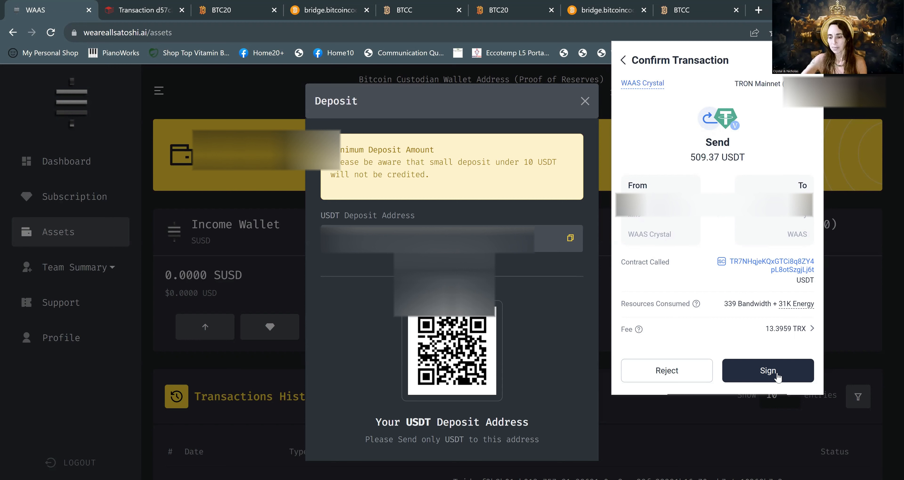
Step: Sign and broadcast the 509.37 USDT transfer, leaving TronLink at 0 USDT and 30.868118 TRX
left_click(767, 370)
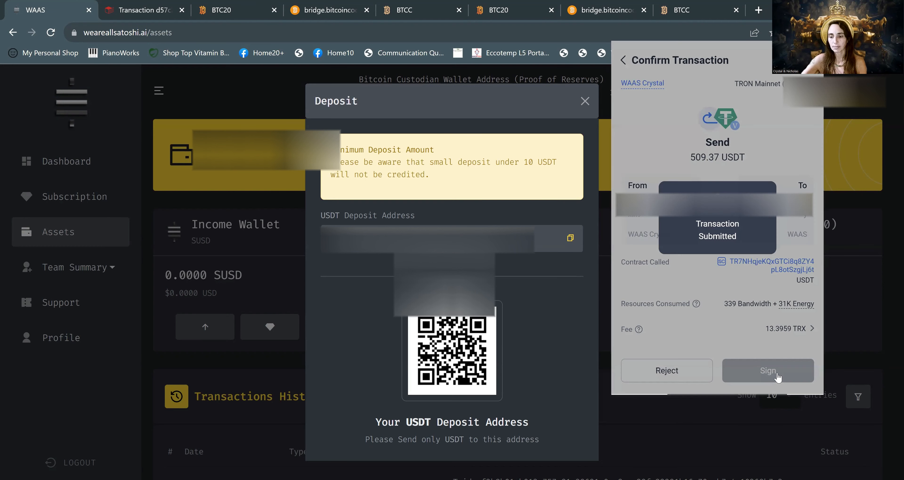
left_click(766, 371)
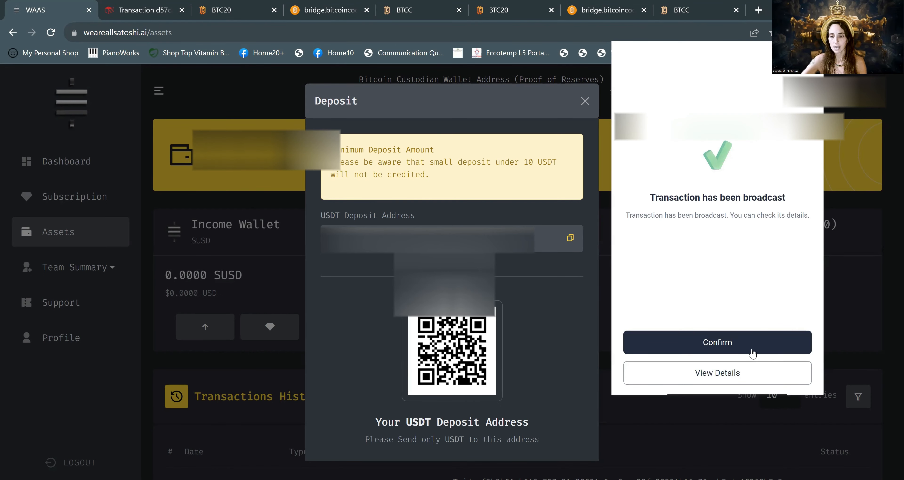
mouse_move(736, 347)
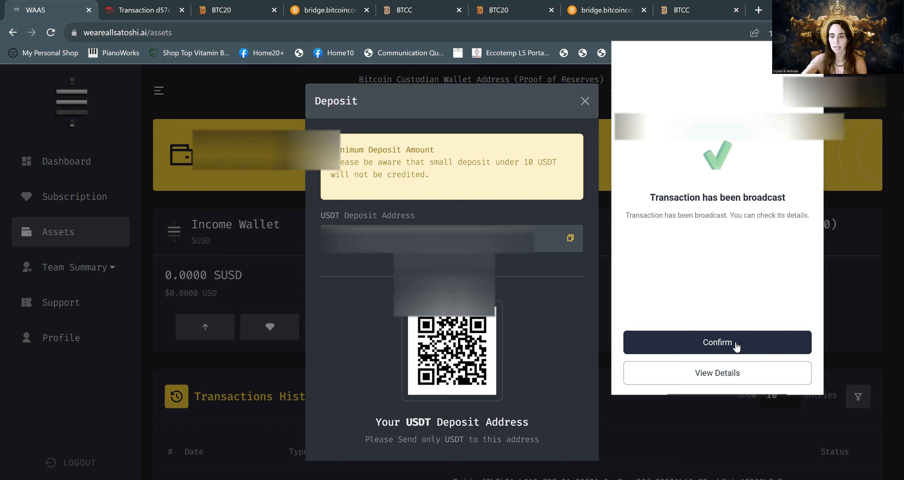
left_click(717, 341)
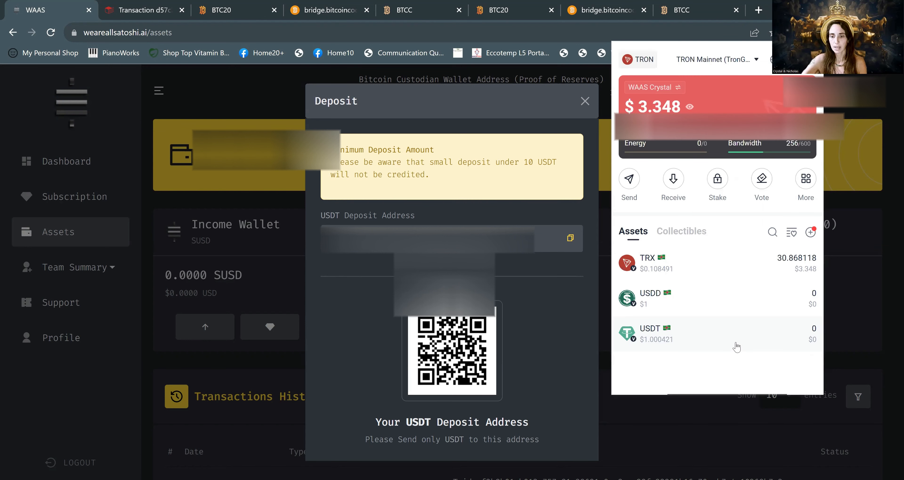
mouse_move(610, 327)
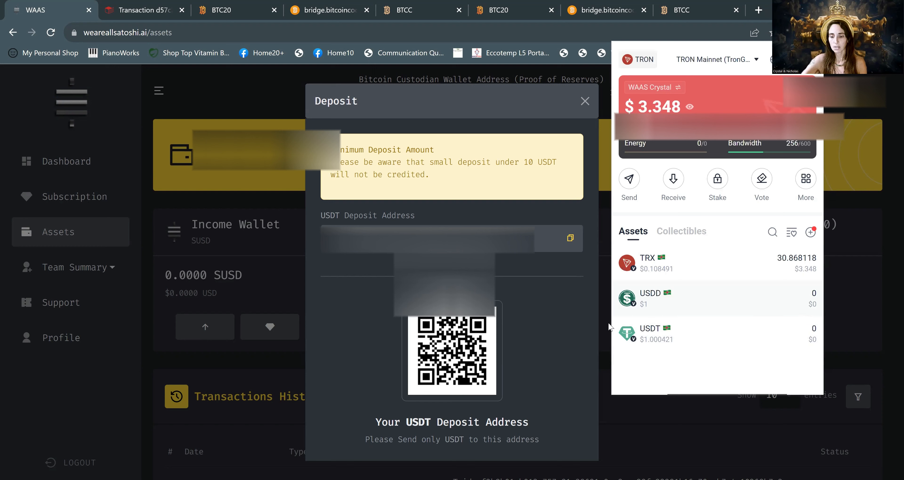
mouse_move(563, 112)
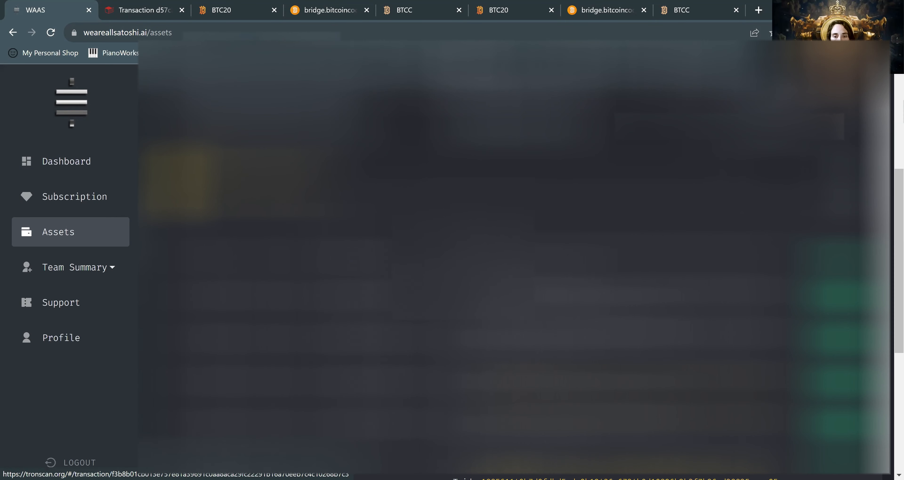
mouse_move(646, 28)
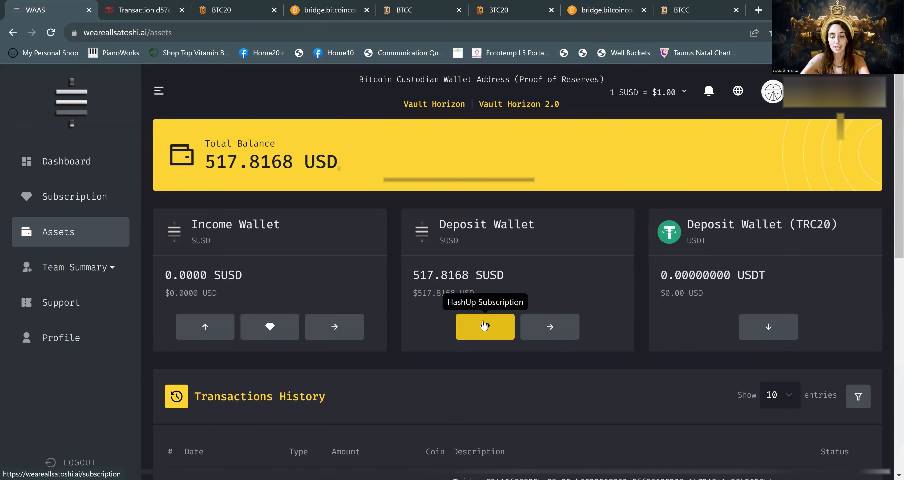
Step: Pick the $500 HashUp subscription package and start its payment form
left_click(485, 326)
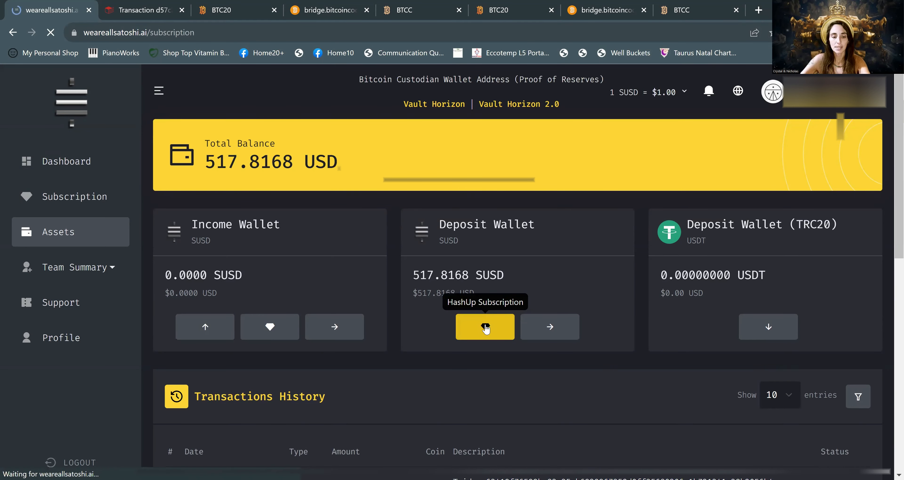
left_click(484, 327)
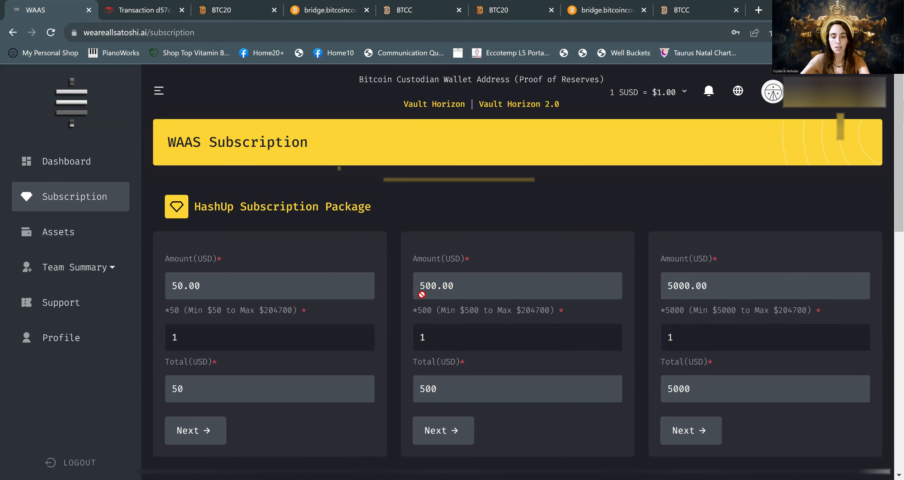
mouse_move(458, 296)
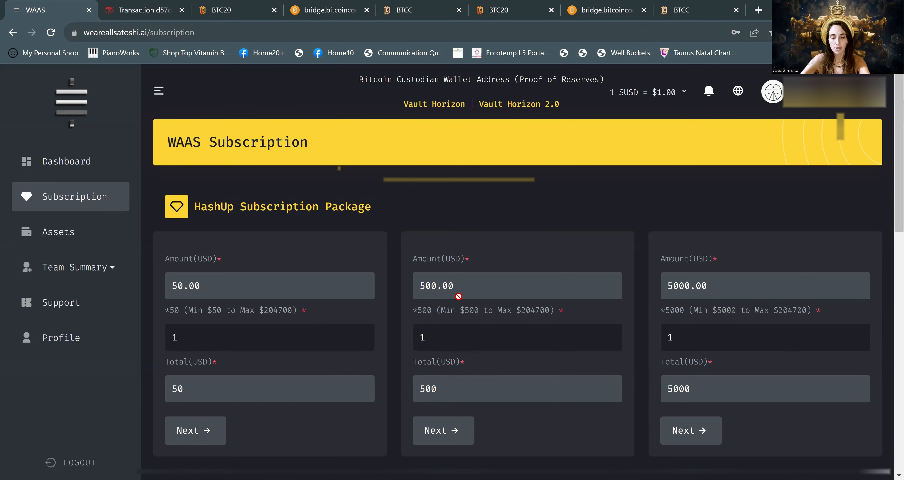
left_click(516, 337)
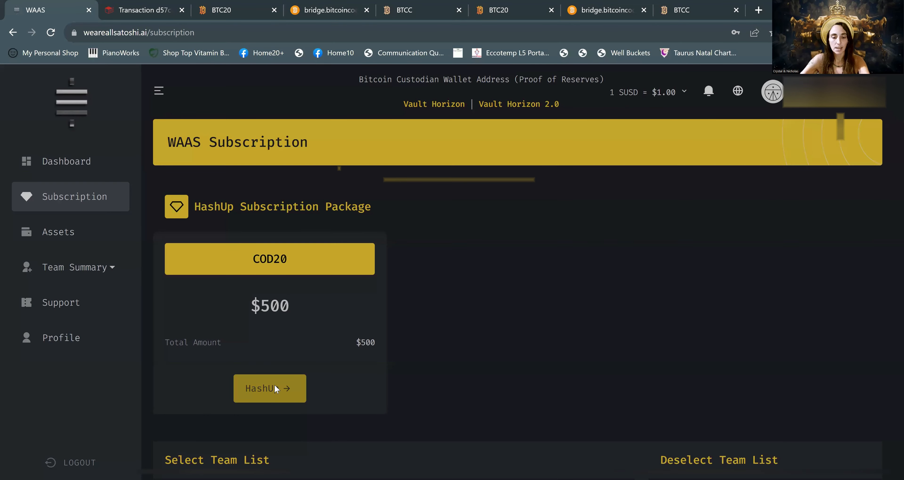
left_click(269, 387)
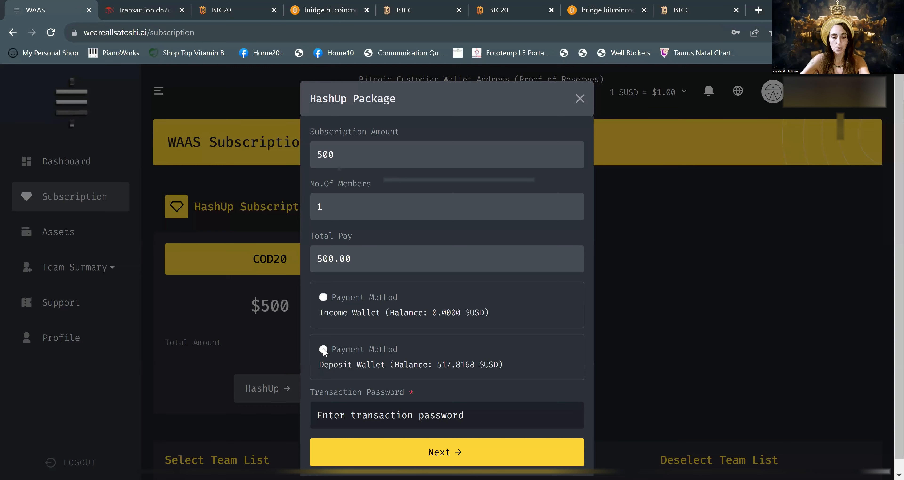
mouse_move(449, 373)
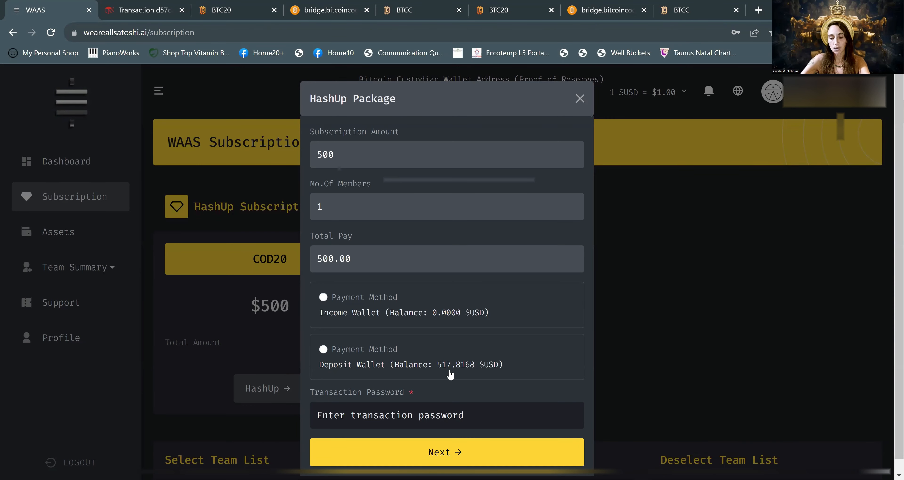
mouse_move(386, 372)
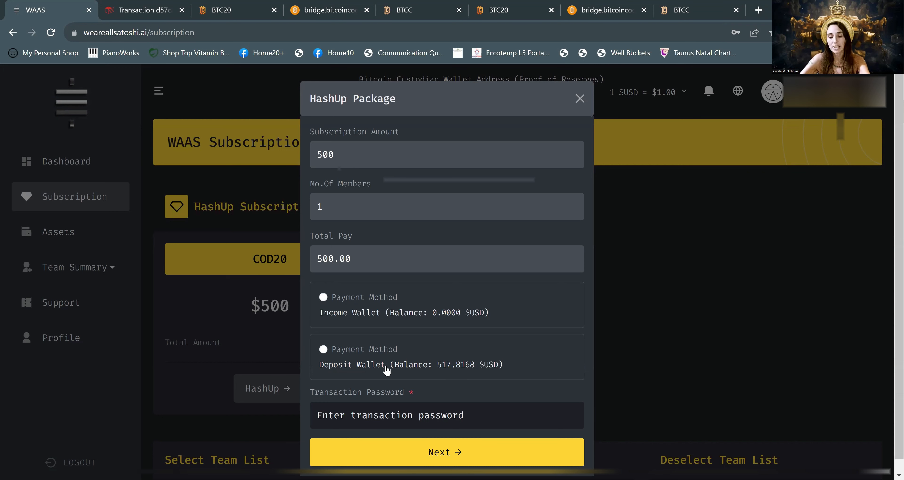
Step: Pay the $500 HashUp subscription from the Deposit Wallet with the transaction password and confirm
left_click(323, 350)
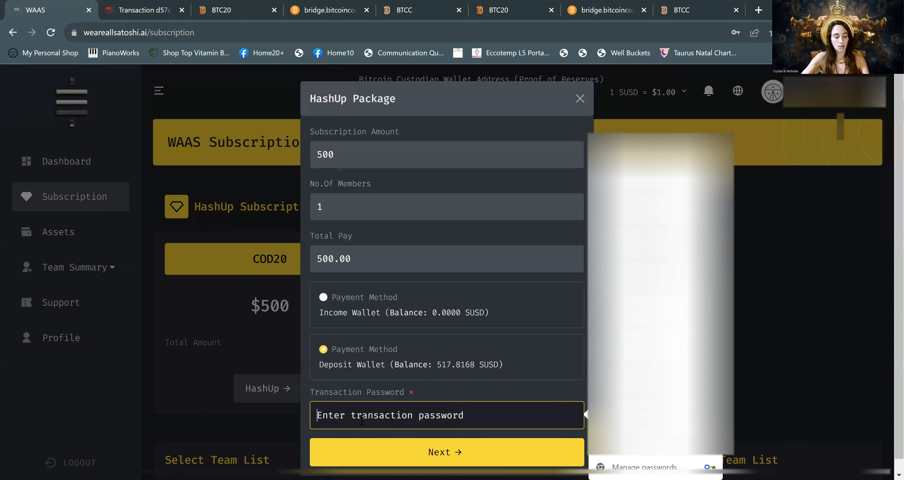
type("•••")
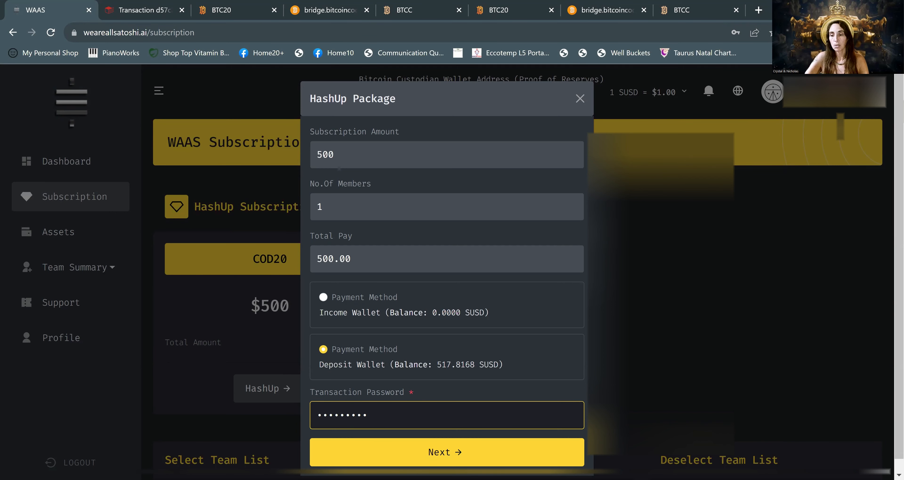
left_click(446, 452)
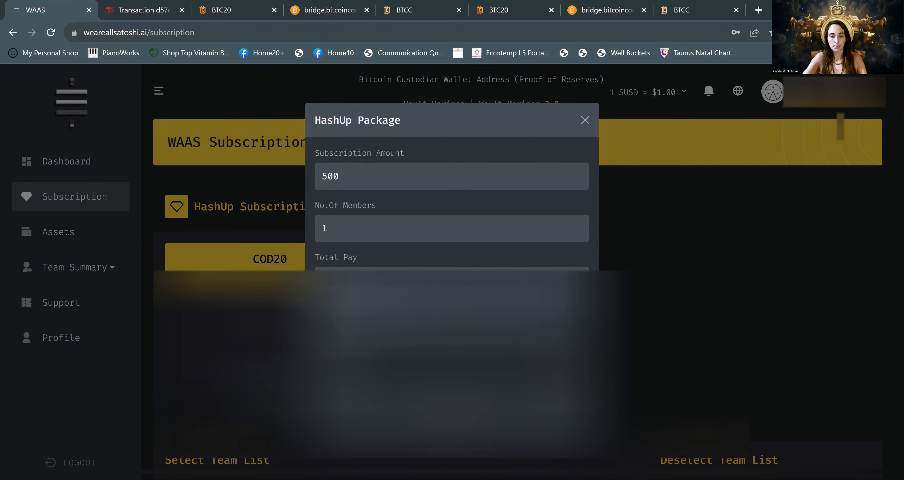
left_click(585, 120)
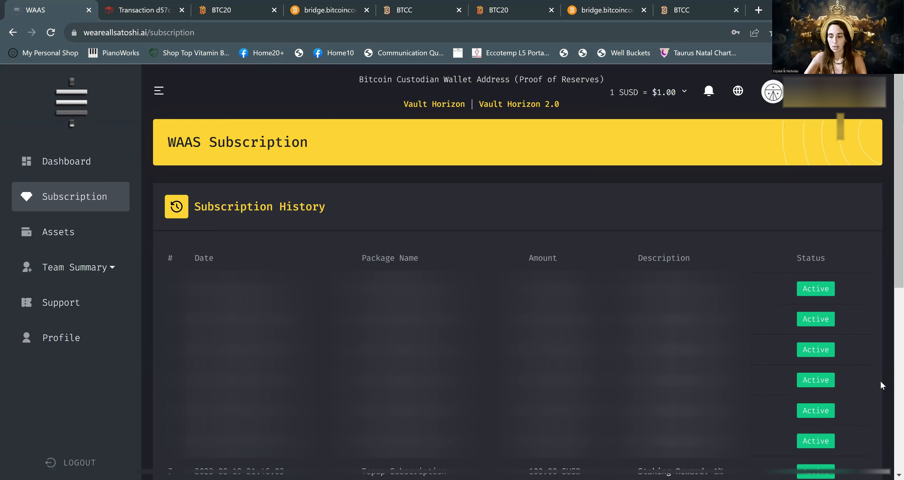
Step: Copy the miner code of the $500.00 subscription entry dated 2023-11-13
scroll("down", 3)
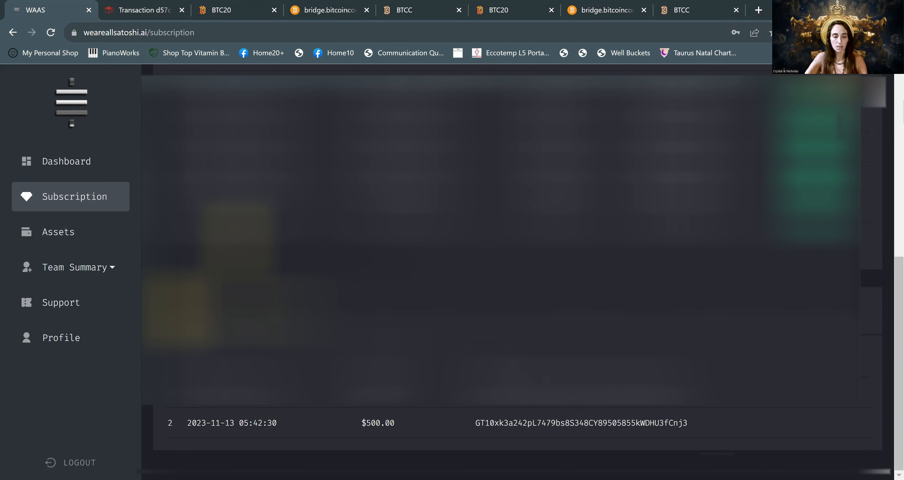
mouse_move(88, 175)
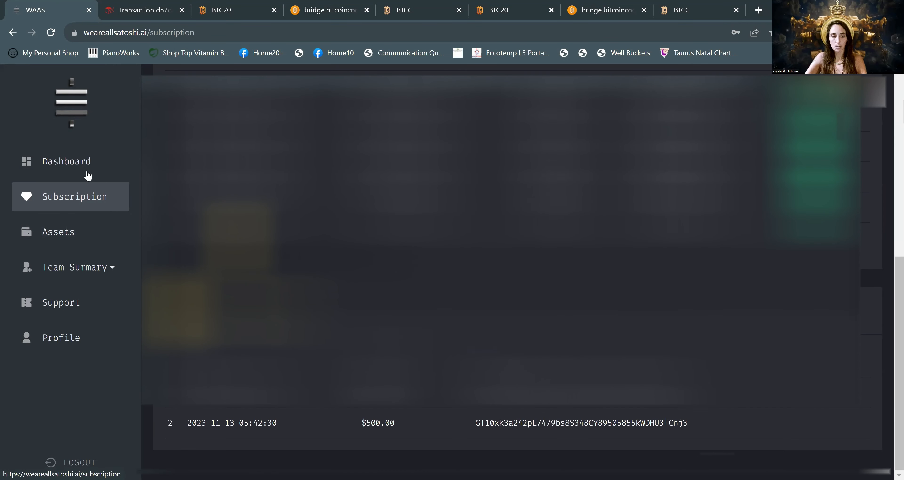
mouse_move(218, 426)
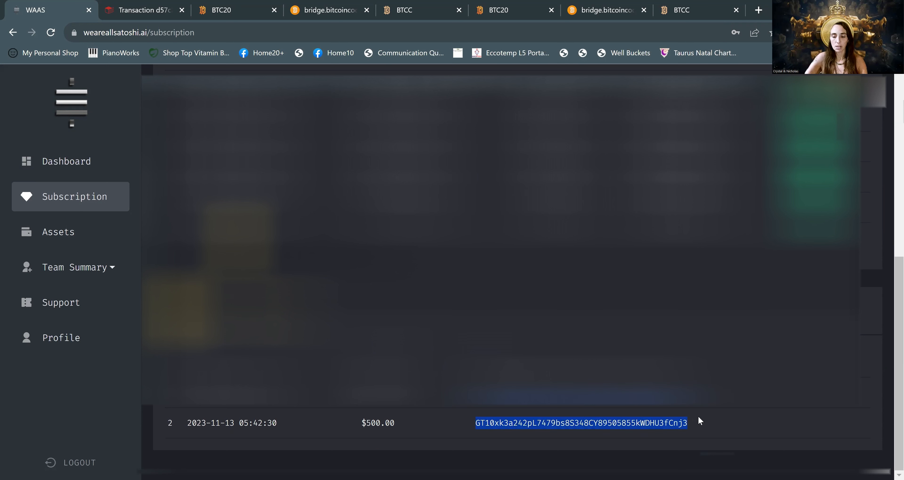
right_click(580, 423)
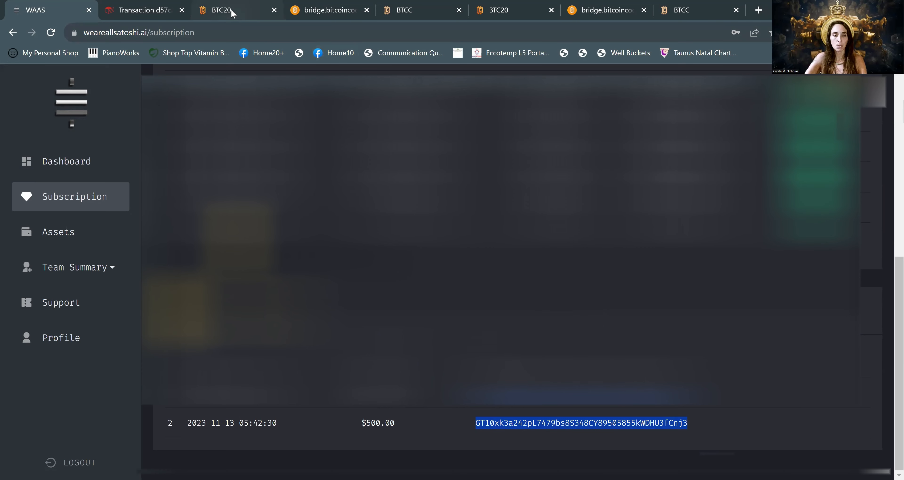
Step: Go to the BTCC DApp Mint page for COD20 miners with the copied code filled in
left_click(222, 10)
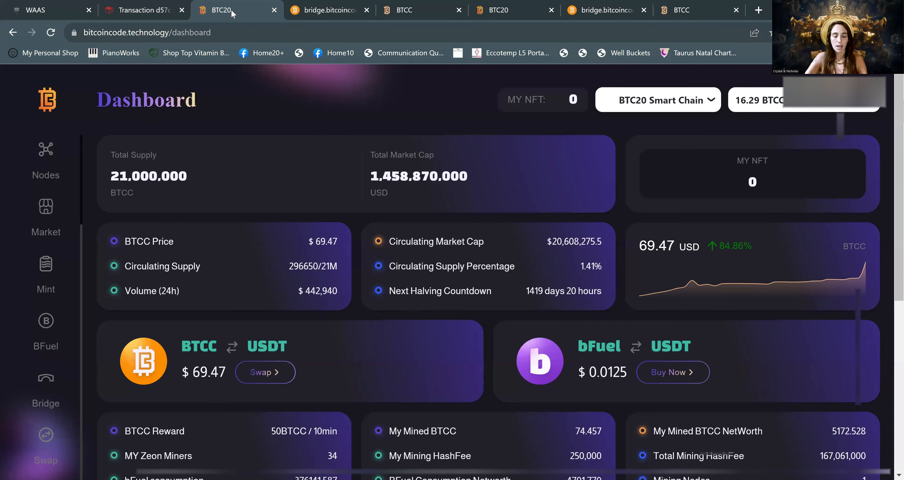
mouse_move(40, 282)
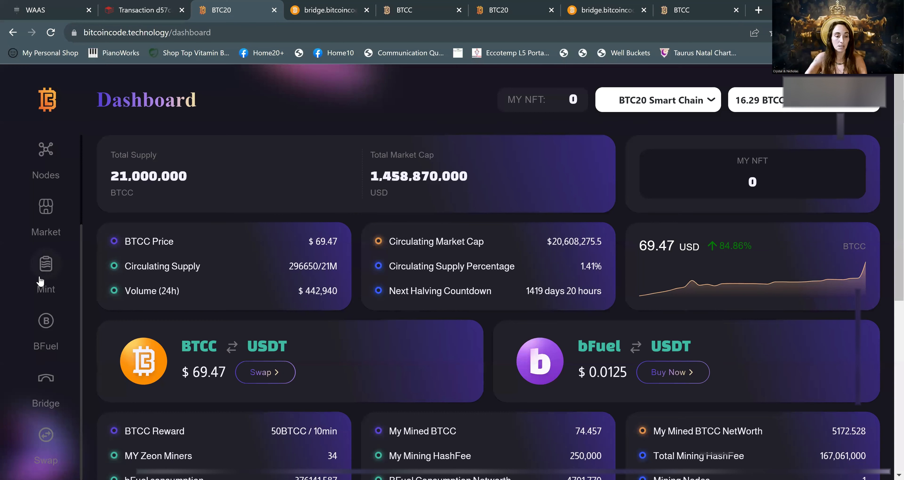
left_click(46, 271)
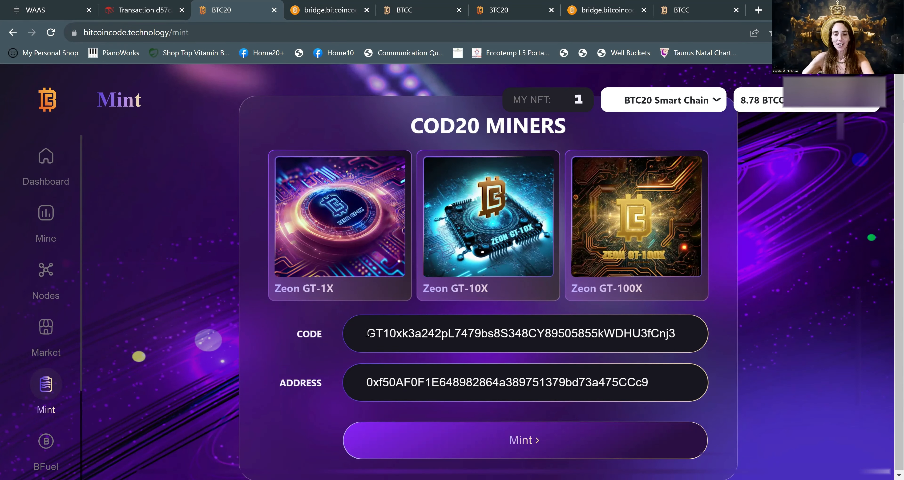
mouse_move(403, 200)
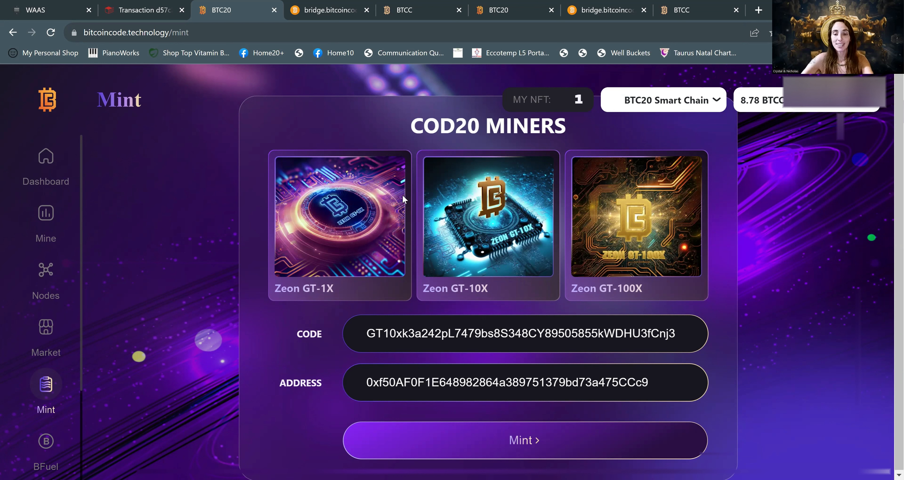
mouse_move(594, 96)
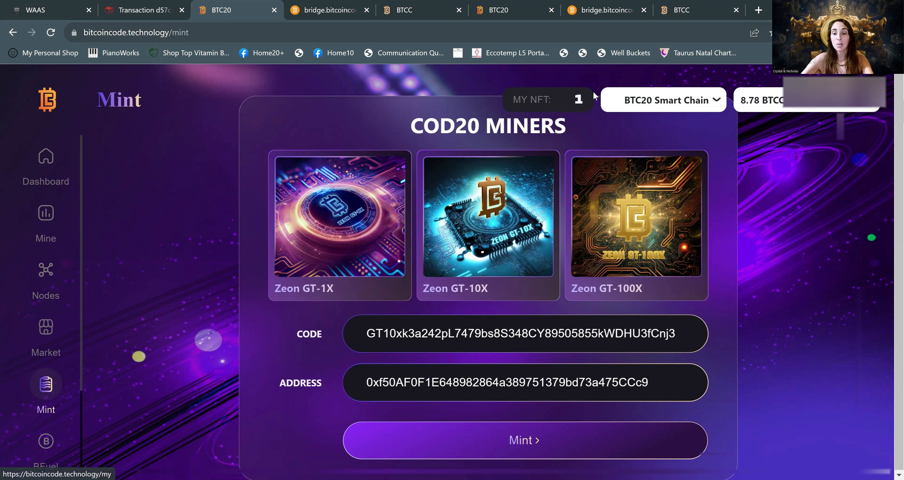
mouse_move(578, 116)
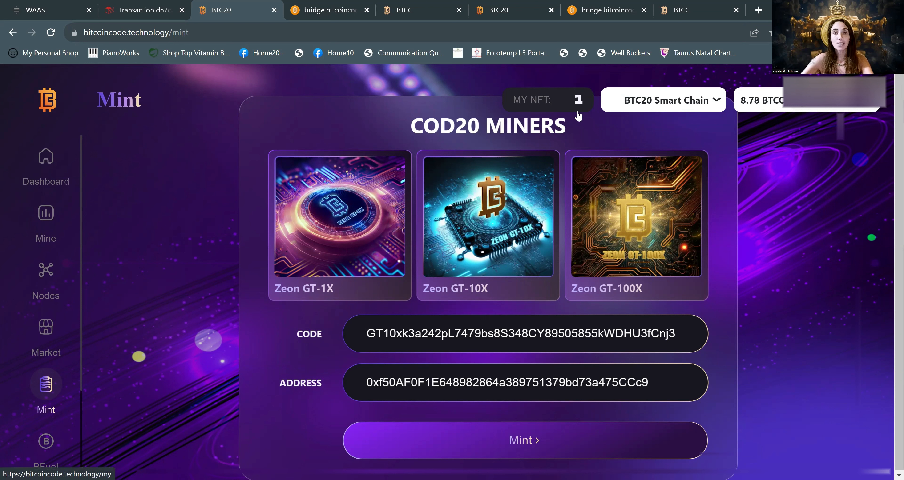
mouse_move(547, 121)
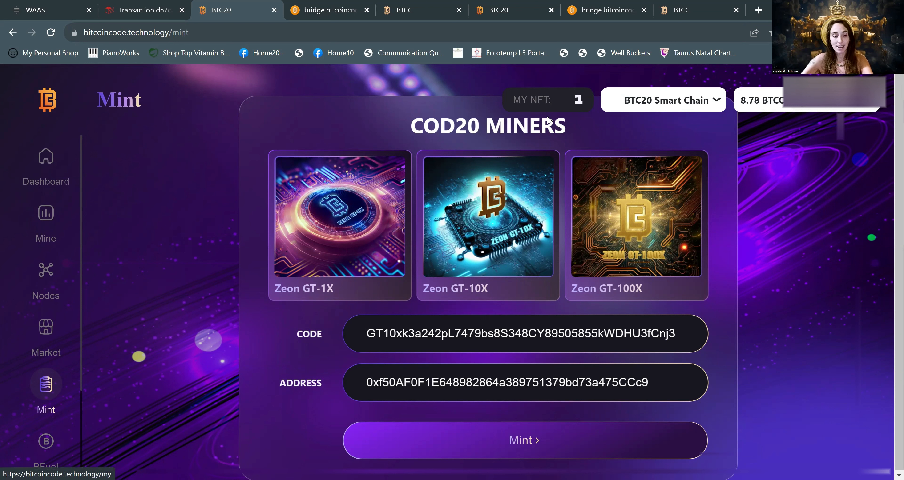
mouse_move(54, 218)
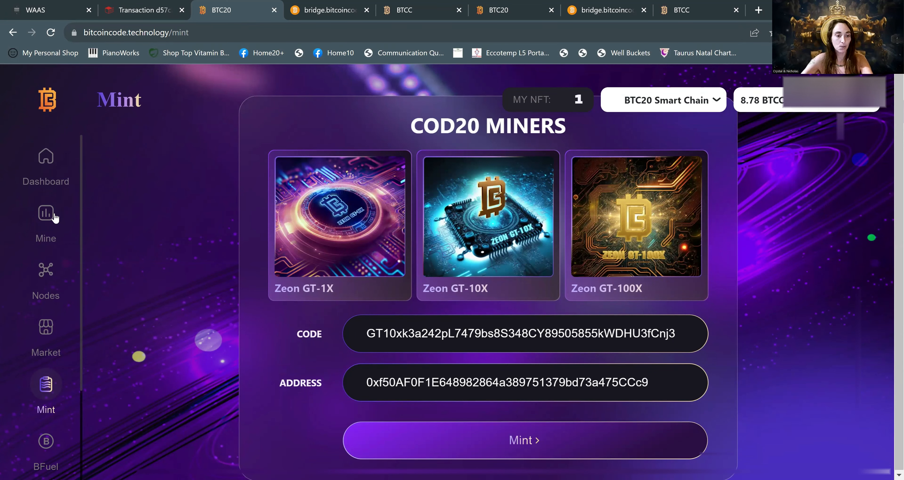
Step: Stake the GT-10X #5684 miner from the Mine page's Miners in Wallet list
left_click(45, 222)
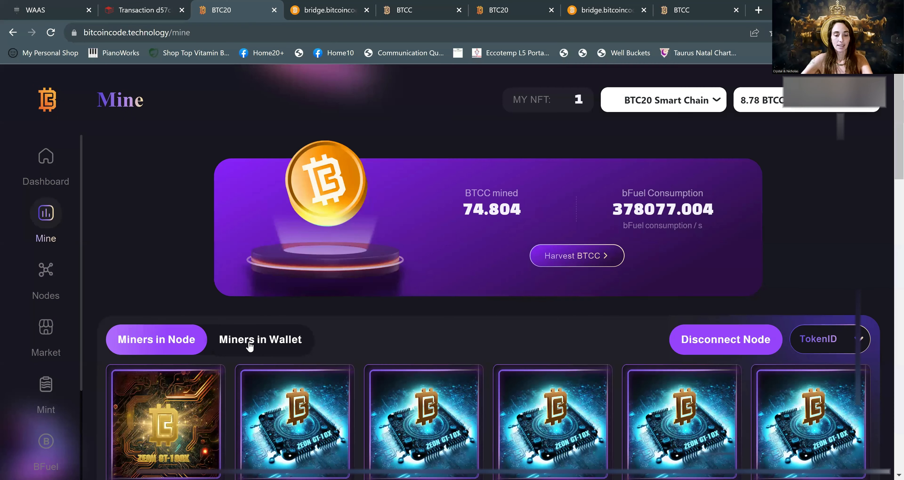
left_click(260, 339)
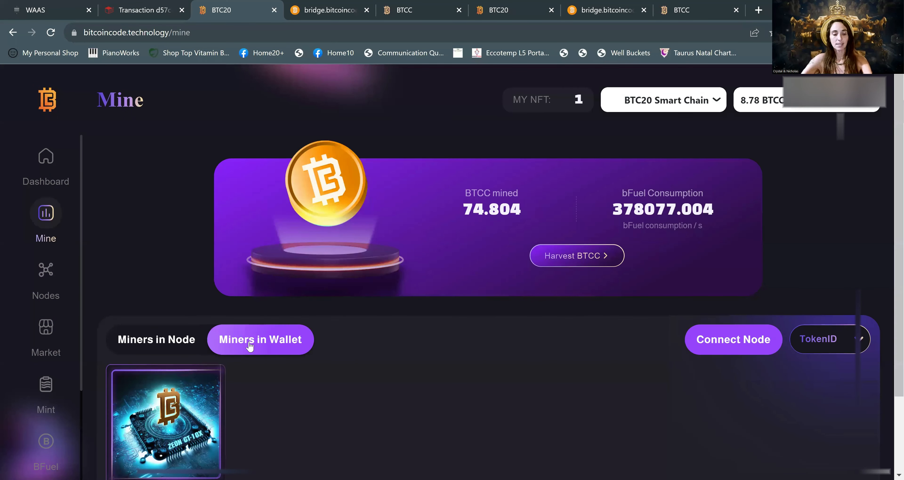
scroll("down", 3)
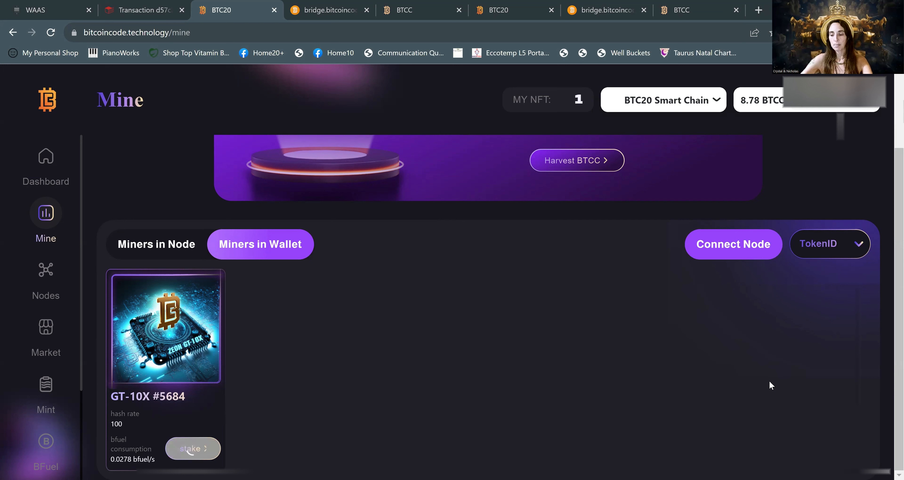
left_click(192, 448)
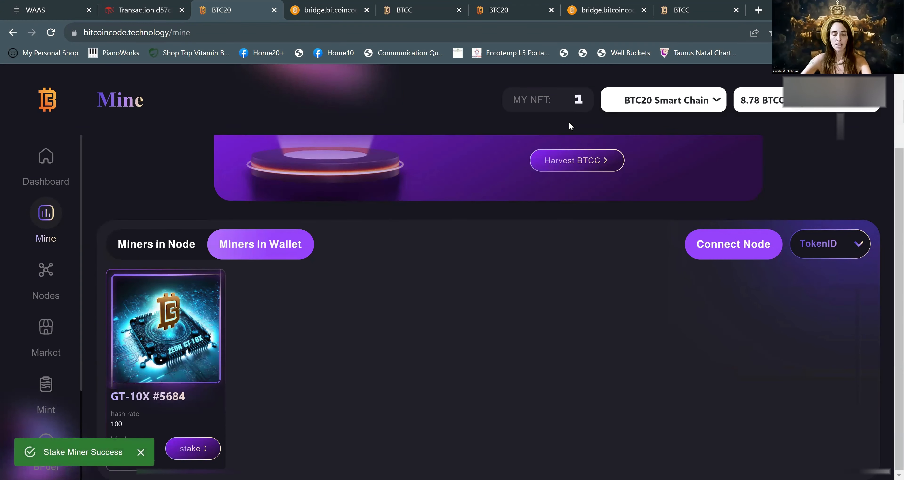
mouse_move(392, 97)
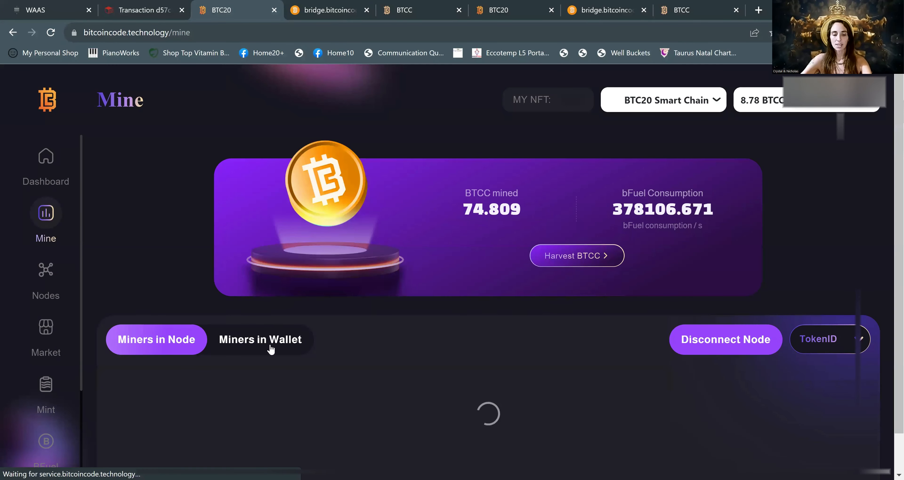
Step: Confirm Miners in Wallet is empty and My NFT reads 0
left_click(260, 339)
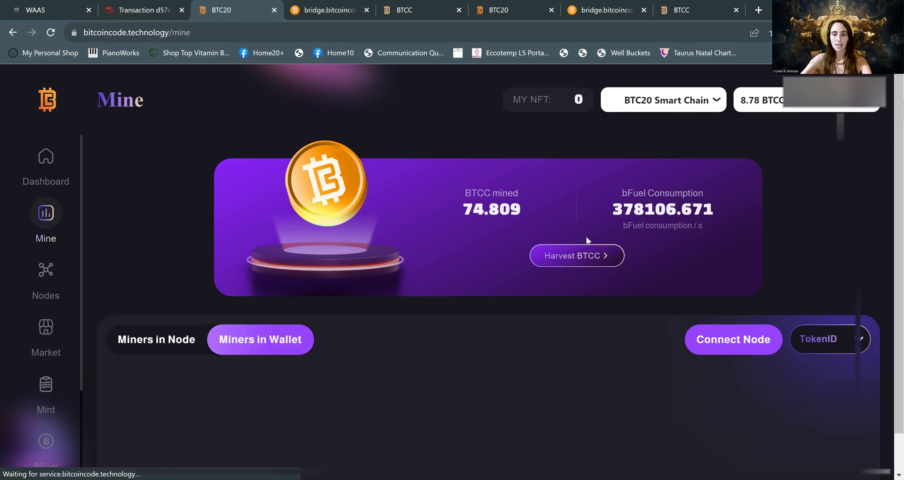
mouse_move(572, 115)
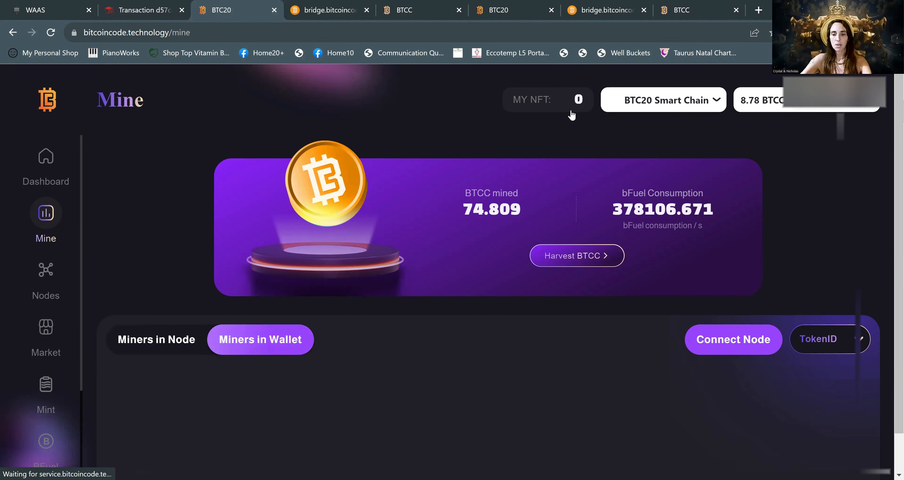
mouse_move(198, 426)
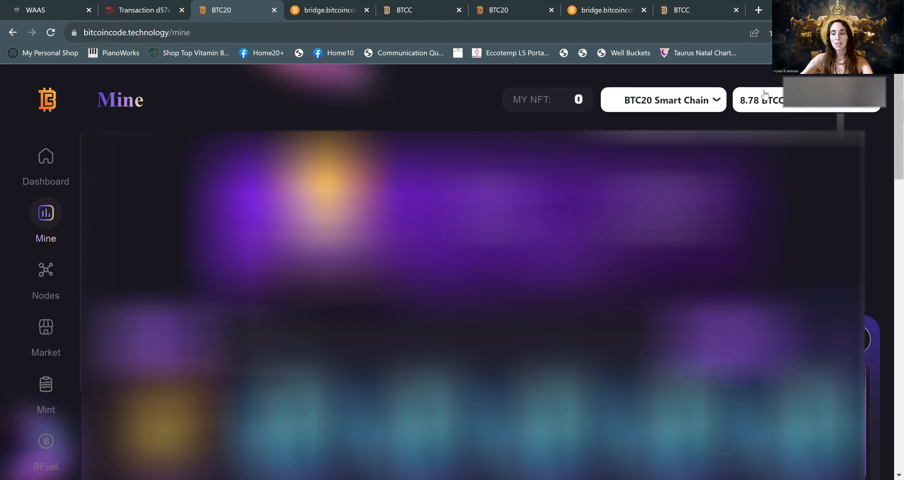
mouse_move(743, 113)
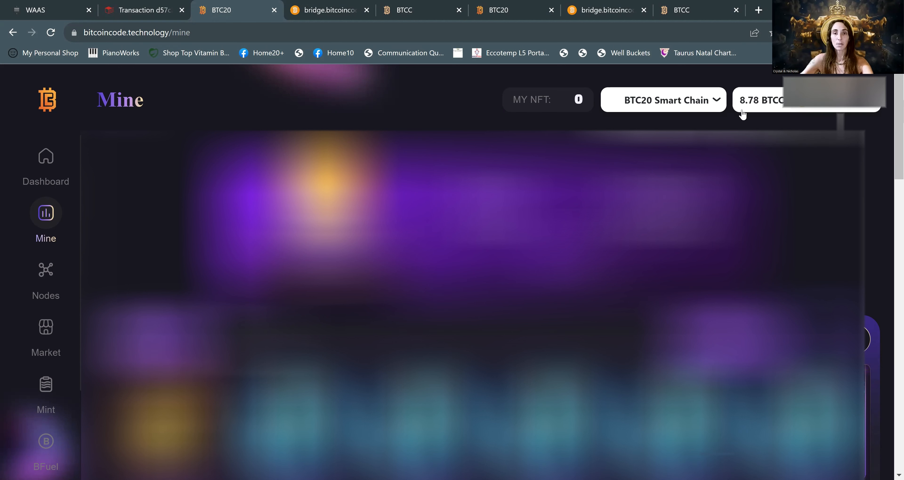